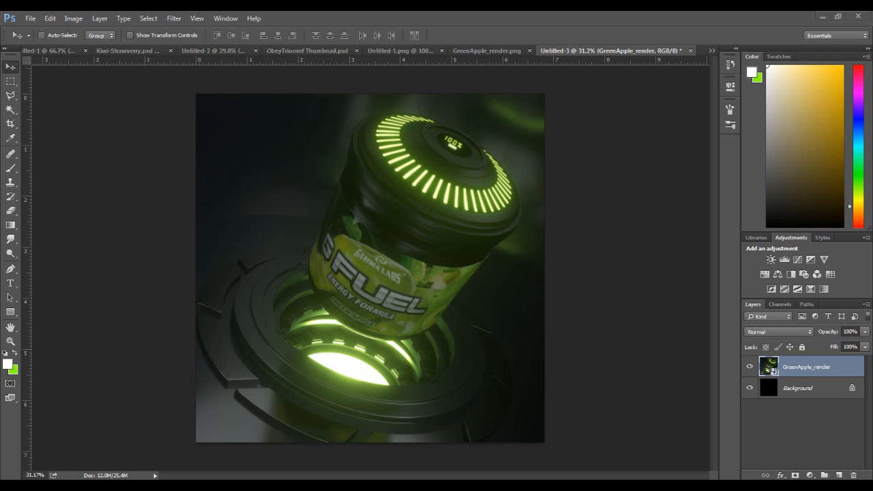
{"action": "mouse_move", "coordinate": [551, 239]}
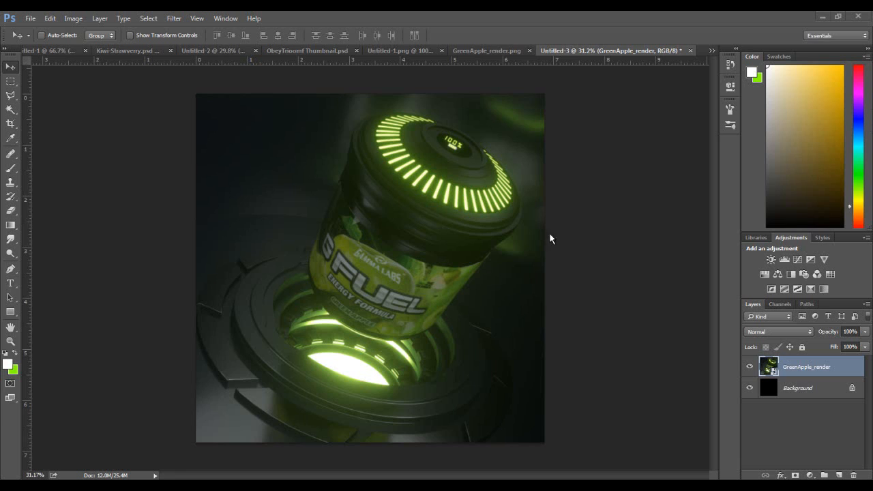
{"action": "mouse_move", "coordinate": [517, 340]}
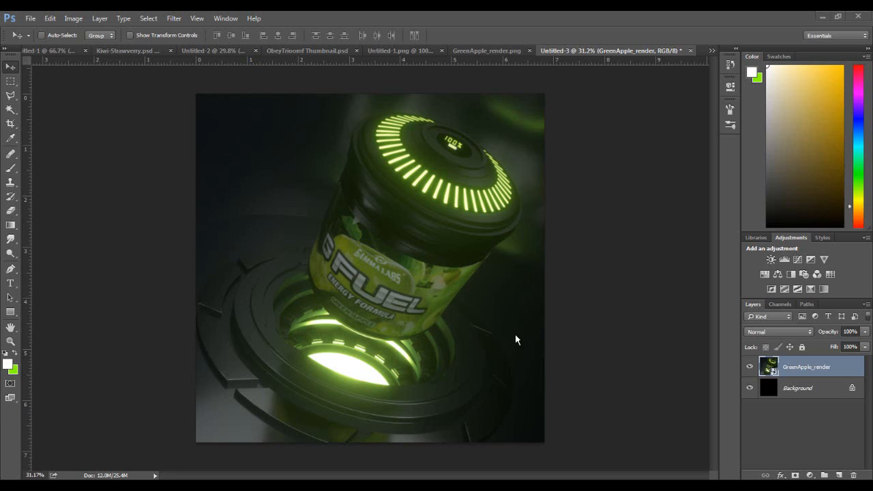
{"action": "mouse_move", "coordinate": [488, 302]}
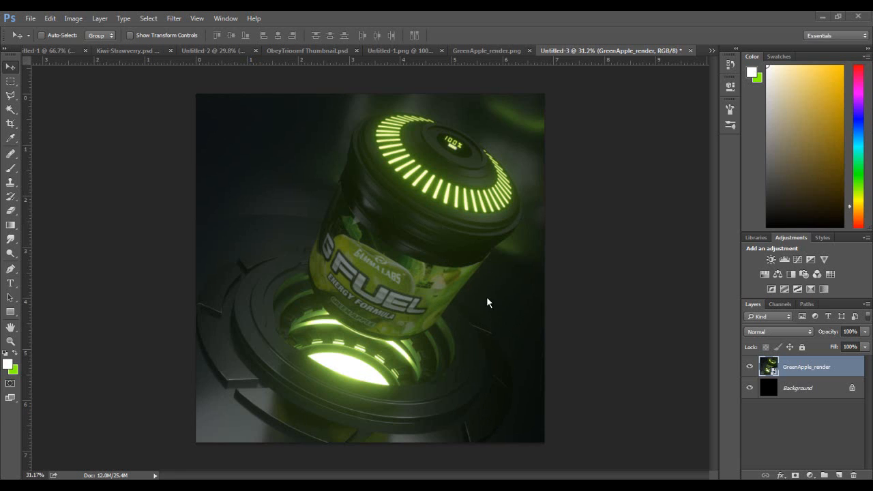
{"action": "mouse_move", "coordinate": [487, 307]}
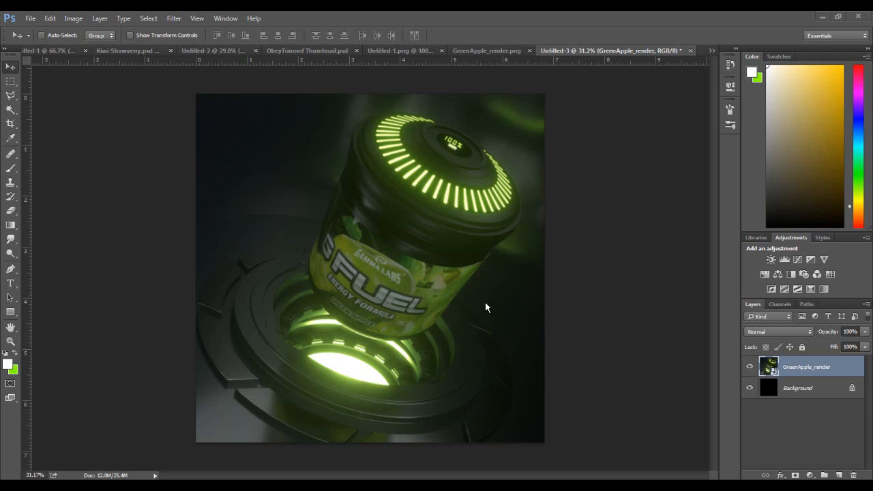
{"action": "mouse_move", "coordinate": [699, 340]}
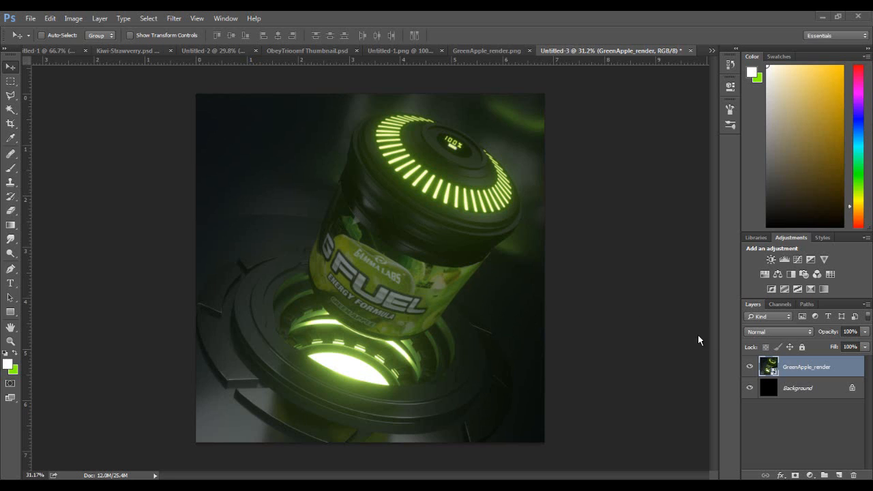
{"action": "mouse_move", "coordinate": [844, 366]}
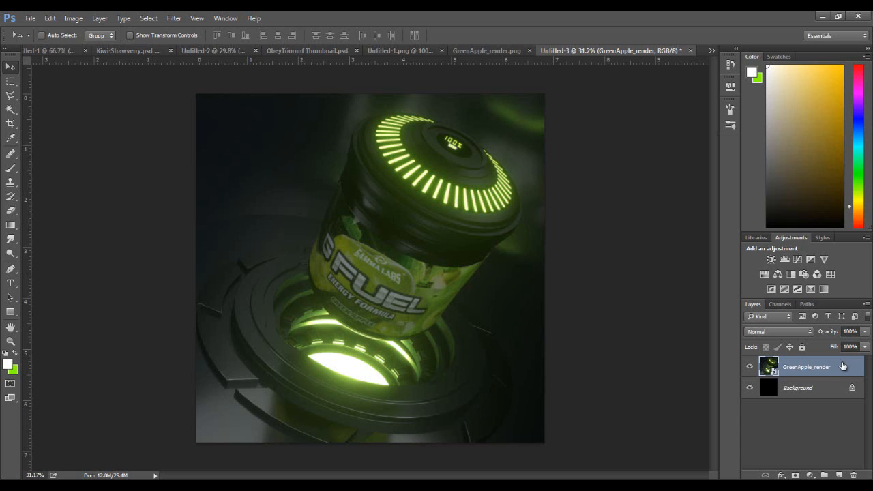
{"action": "mouse_move", "coordinate": [824, 368]}
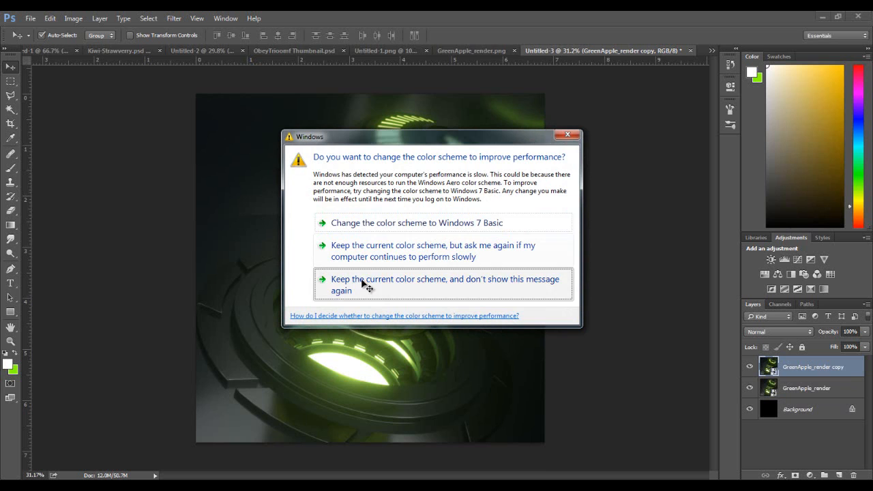
Step: Duplicate the jar render layer and apply the Glowing Edges filter from the Filter Gallery
{"action": "left_click", "coordinate": [444, 284]}
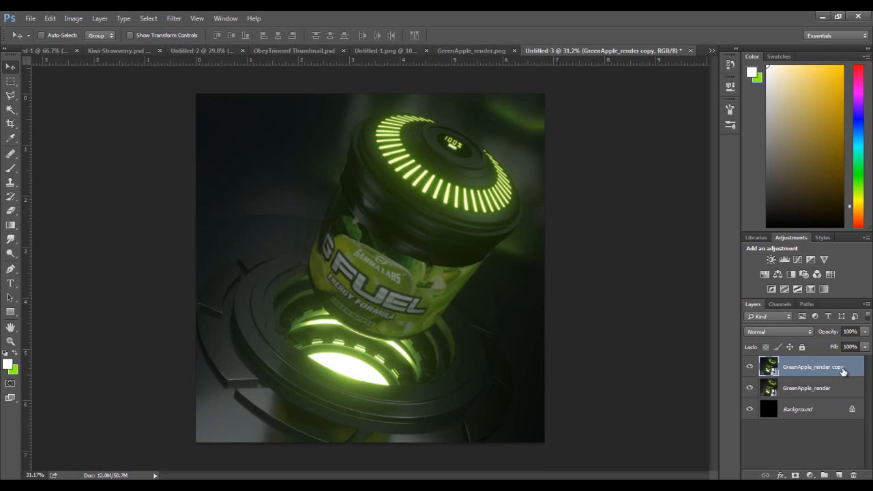
{"action": "left_click", "coordinate": [173, 19]}
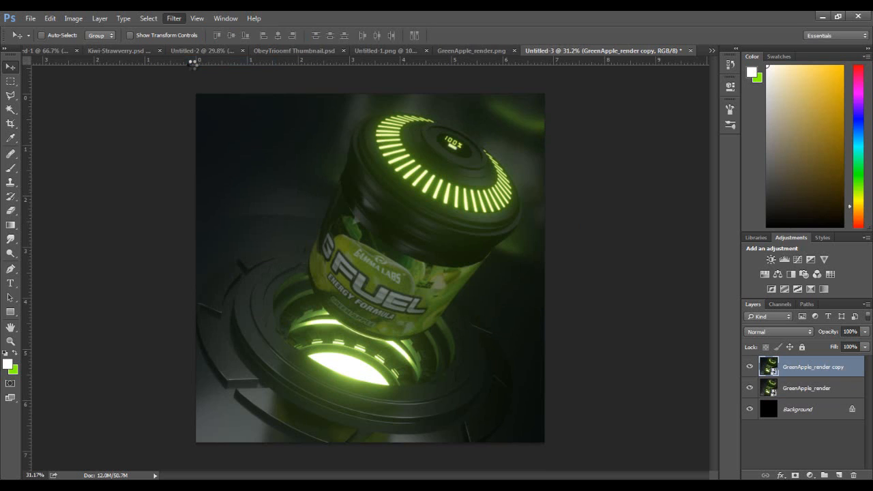
{"action": "mouse_move", "coordinate": [207, 102]}
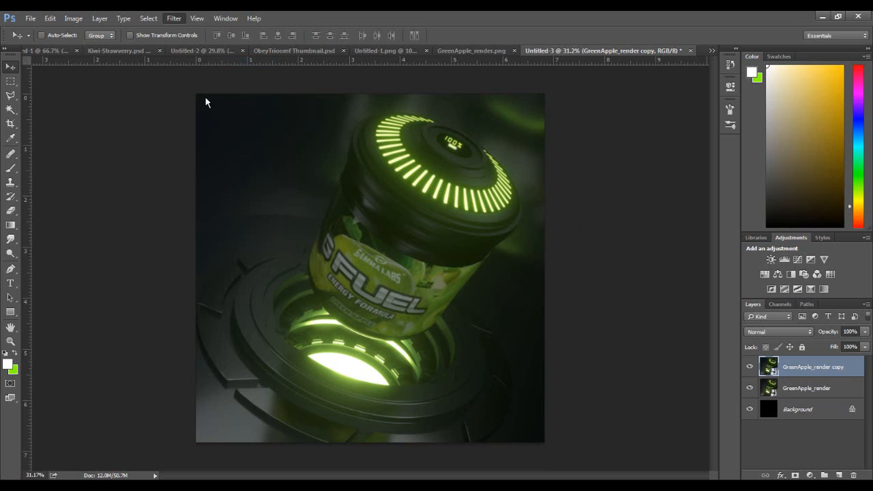
{"action": "left_click", "coordinate": [173, 17]}
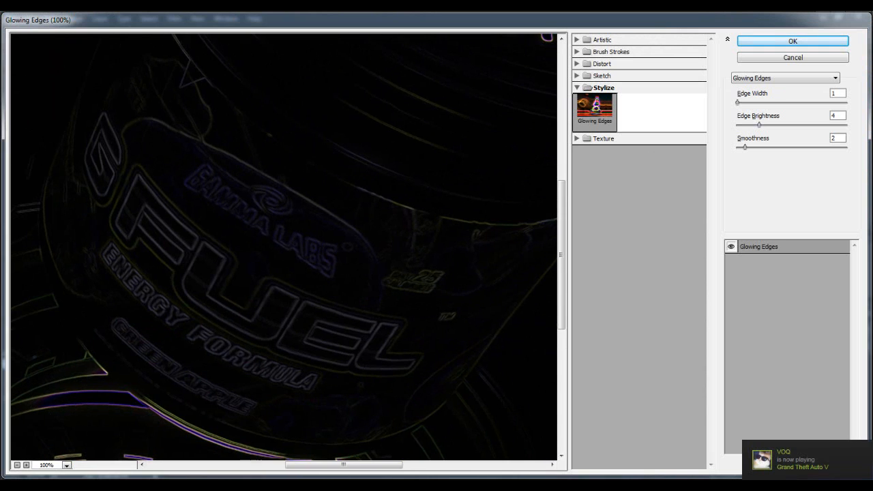
{"action": "left_click", "coordinate": [17, 466]}
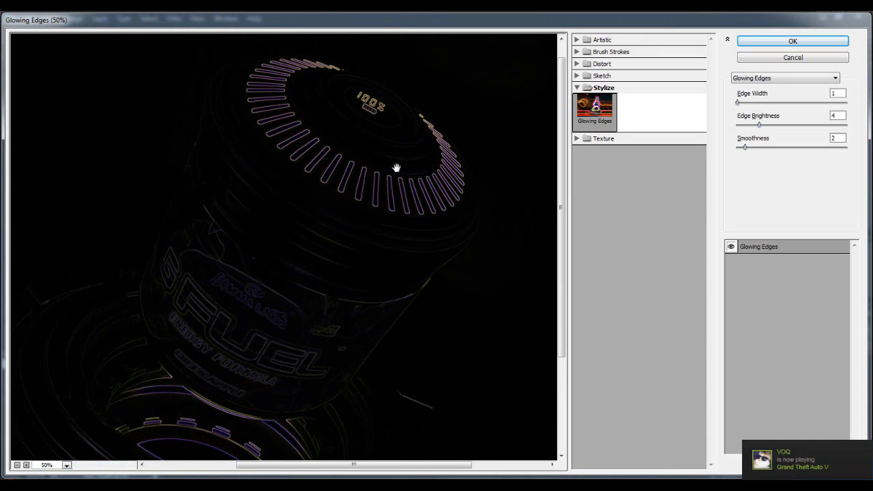
{"action": "mouse_move", "coordinate": [431, 168]}
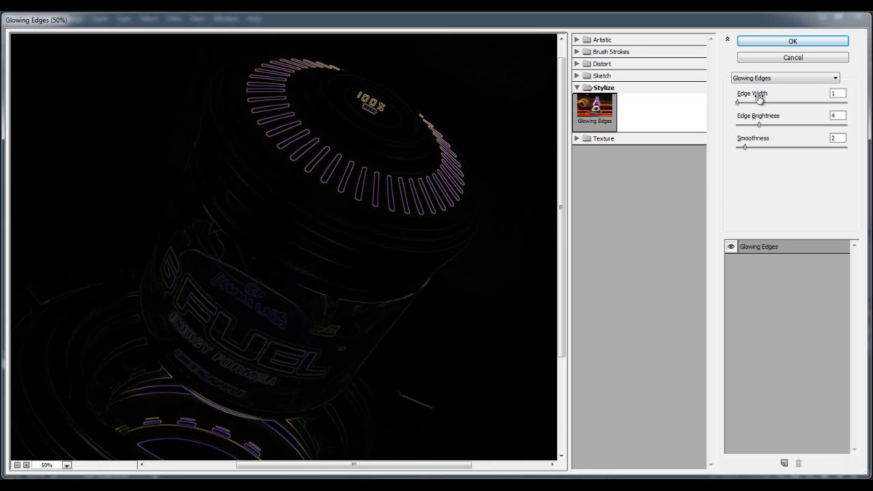
{"action": "mouse_move", "coordinate": [791, 115]}
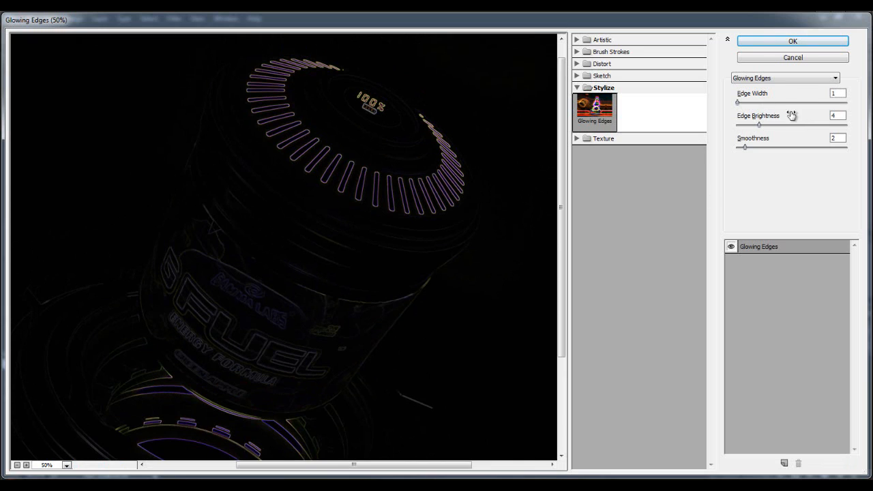
{"action": "mouse_move", "coordinate": [499, 247]}
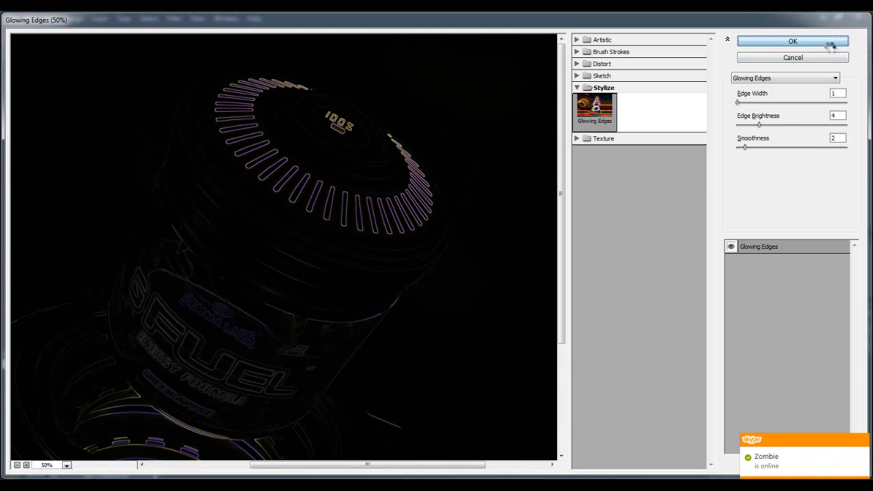
{"action": "left_click", "coordinate": [792, 41]}
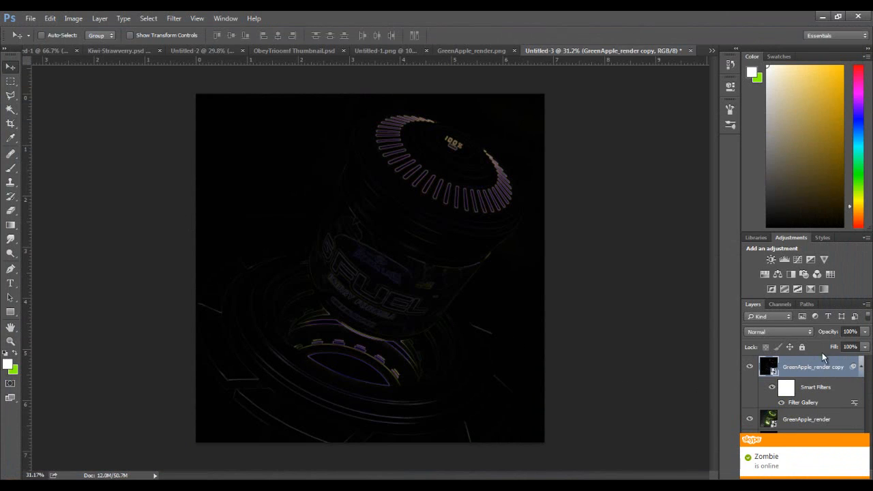
Step: Blend the glowing-edges copy in Overlay mode at 7% opacity and select both render layers
{"action": "left_click", "coordinate": [778, 331]}
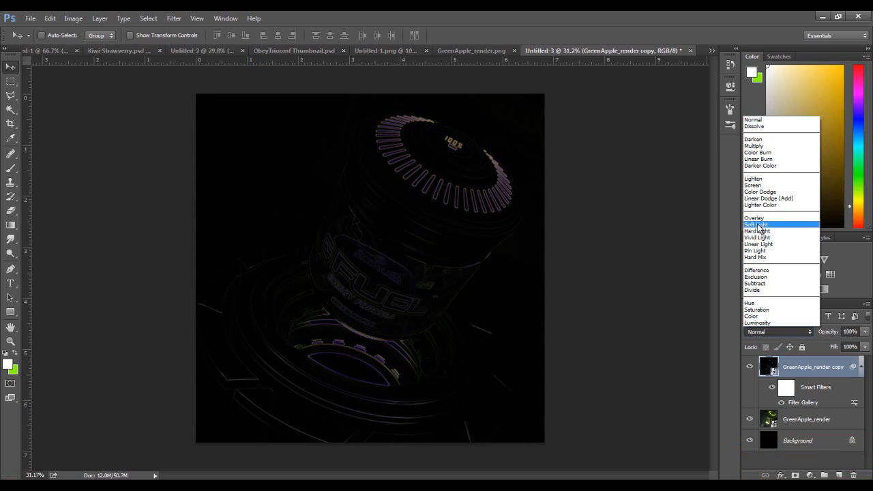
{"action": "left_click", "coordinate": [757, 225]}
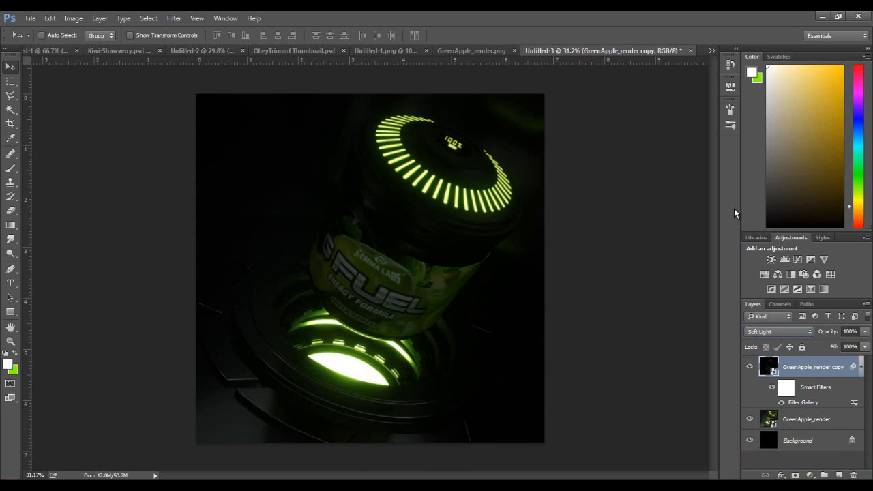
{"action": "left_click", "coordinate": [778, 332]}
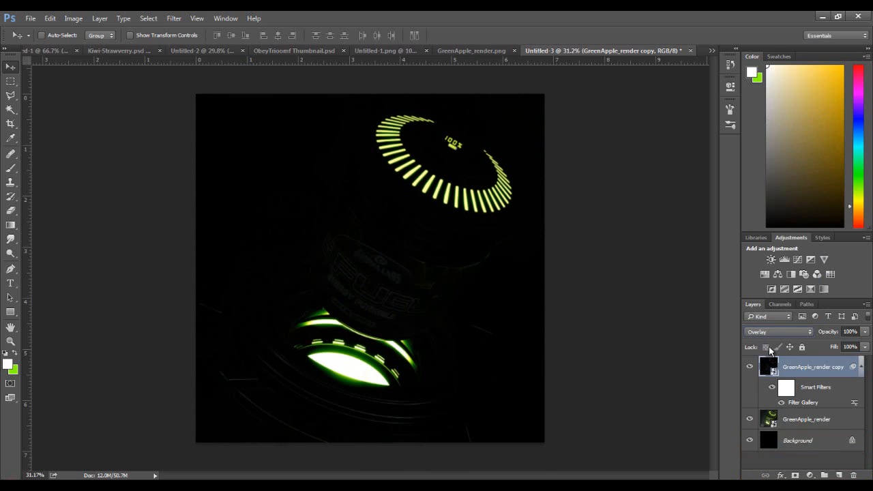
{"action": "mouse_move", "coordinate": [687, 280]}
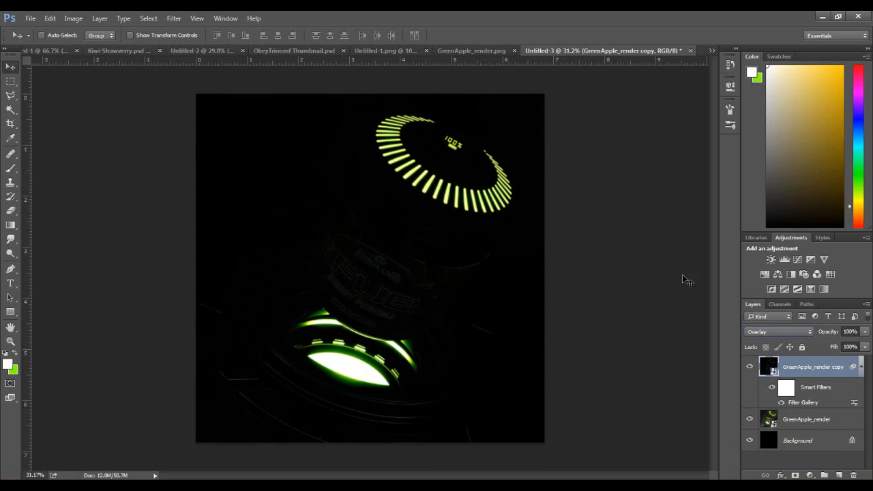
{"action": "mouse_move", "coordinate": [343, 266]}
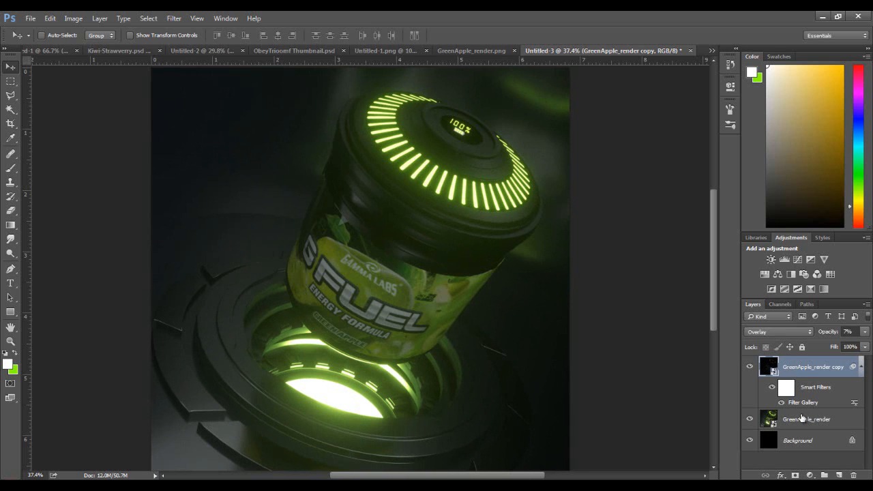
{"action": "left_click", "coordinate": [806, 419]}
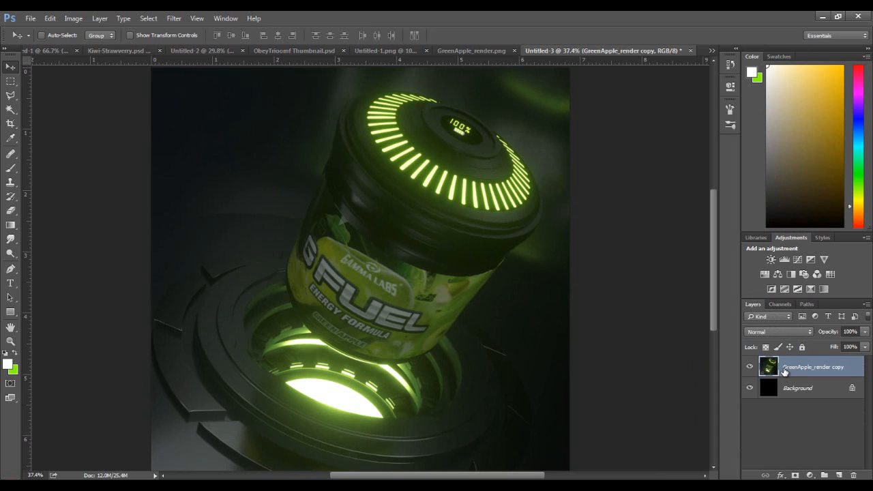
{"action": "mouse_move", "coordinate": [821, 367]}
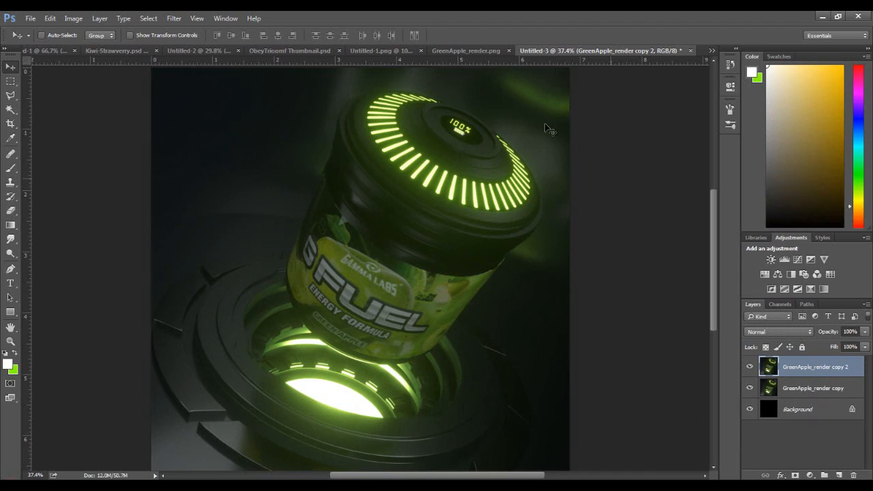
Step: Merge the glow into the render, duplicate it, and apply a High Pass filter
{"action": "left_click", "coordinate": [173, 17]}
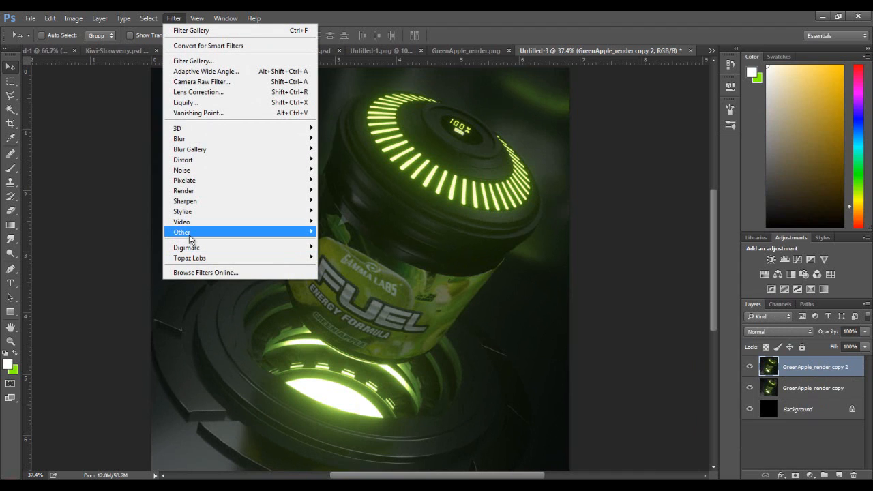
{"action": "mouse_move", "coordinate": [182, 232]}
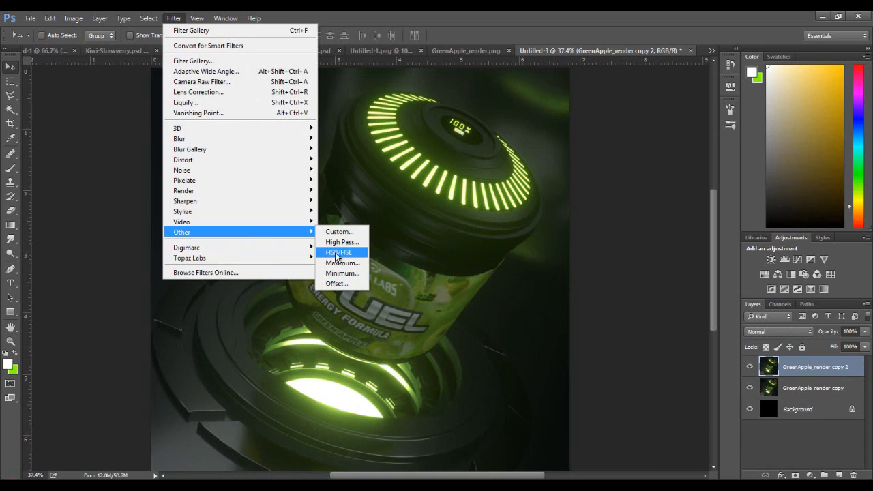
{"action": "left_click", "coordinate": [342, 242]}
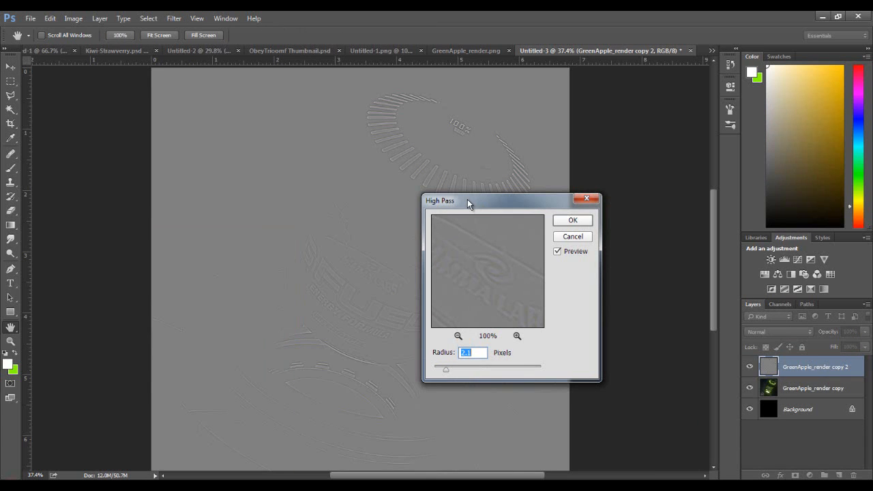
{"action": "mouse_move", "coordinate": [484, 213]}
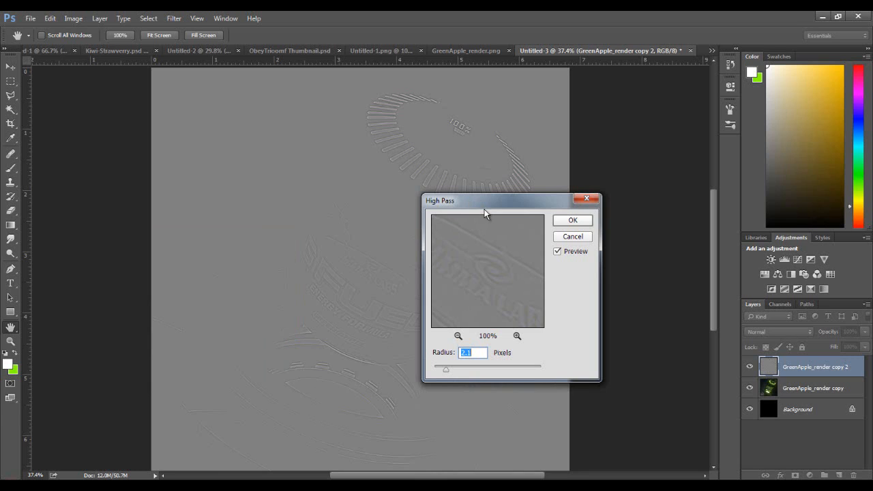
{"action": "mouse_move", "coordinate": [475, 227]}
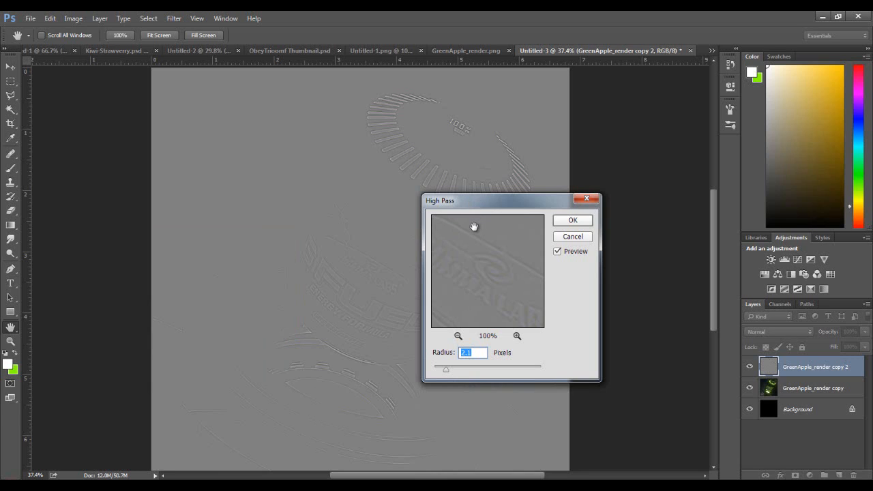
{"action": "mouse_move", "coordinate": [451, 257]}
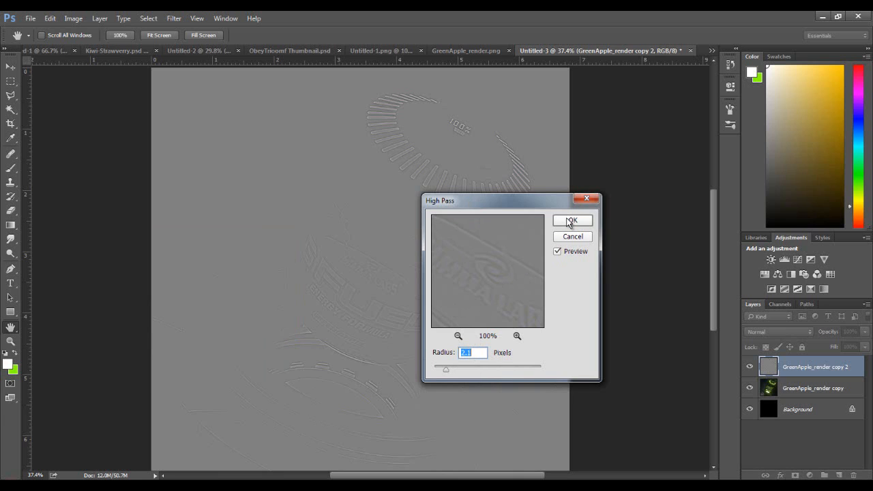
{"action": "left_click", "coordinate": [571, 220]}
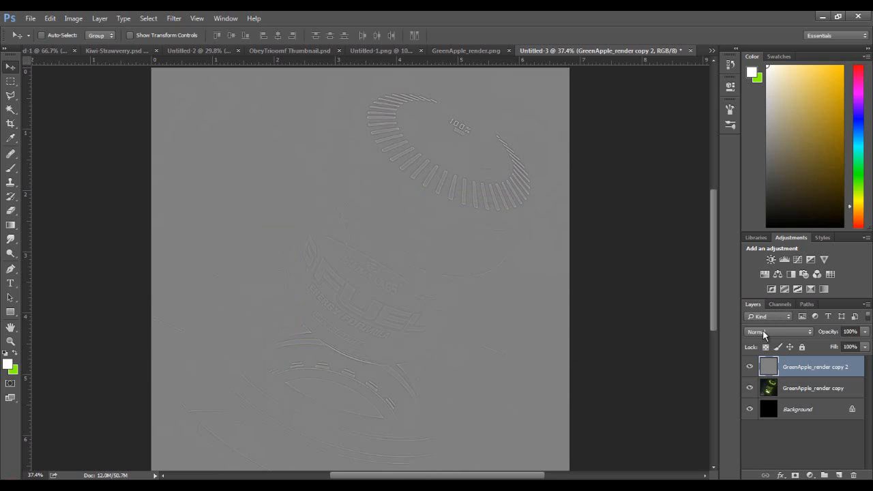
Step: Set the High Pass layer GreenApple_render copy 2 to Soft Light blend mode
{"action": "left_click", "coordinate": [778, 332]}
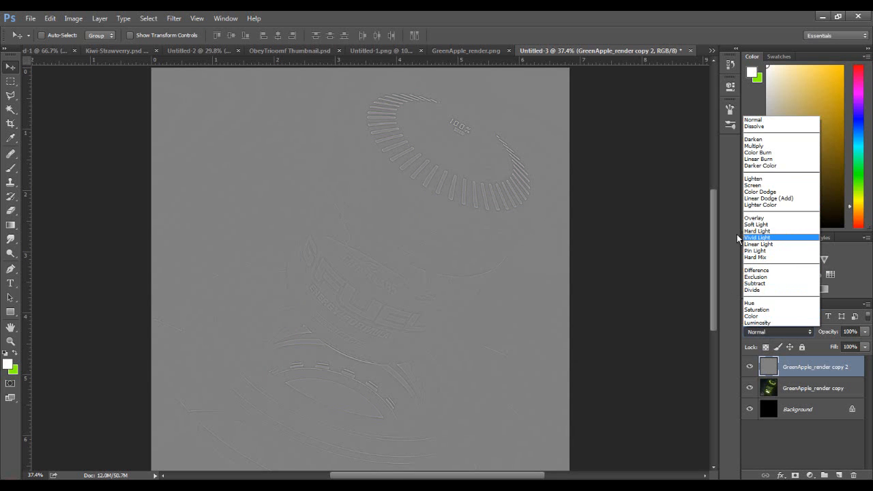
{"action": "mouse_move", "coordinate": [756, 224]}
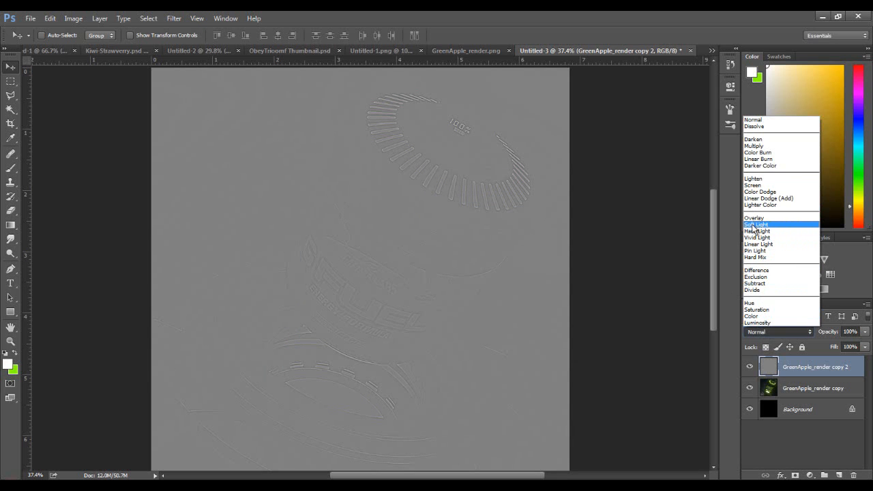
{"action": "left_click", "coordinate": [756, 224]}
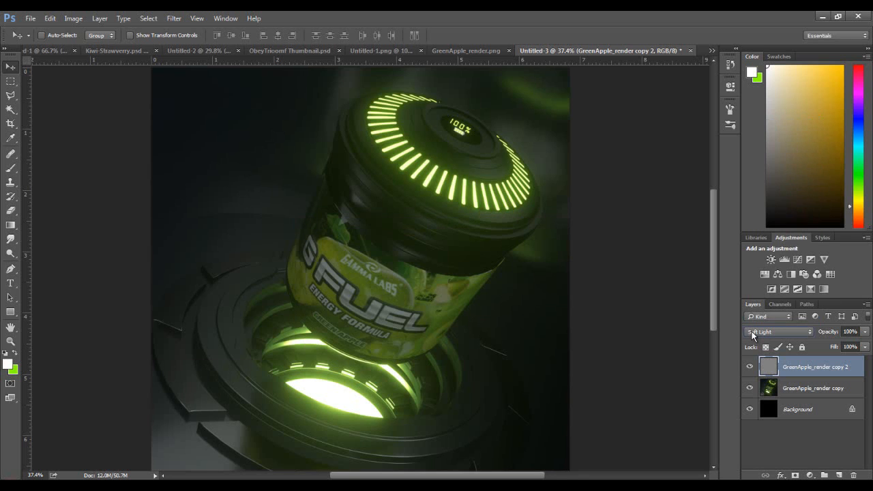
{"action": "left_click", "coordinate": [778, 332]}
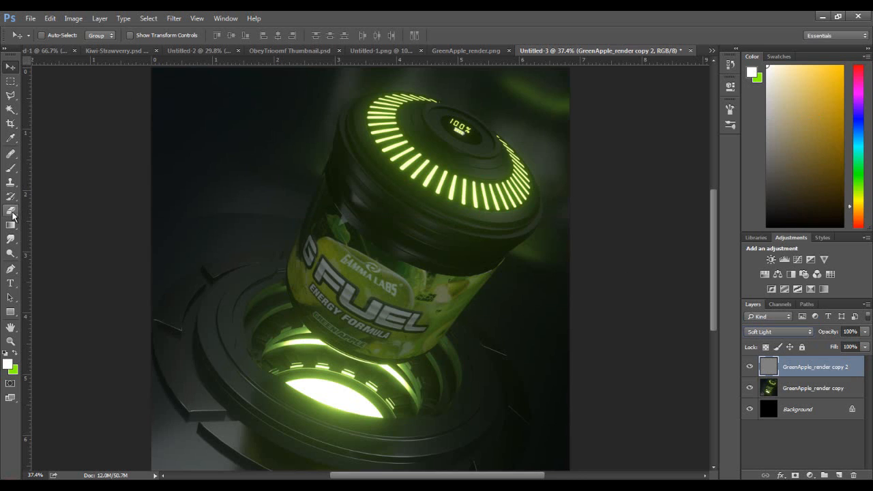
Step: Erase the High Pass sharpening beside the jar and merge it down into the render
{"action": "left_click", "coordinate": [10, 211]}
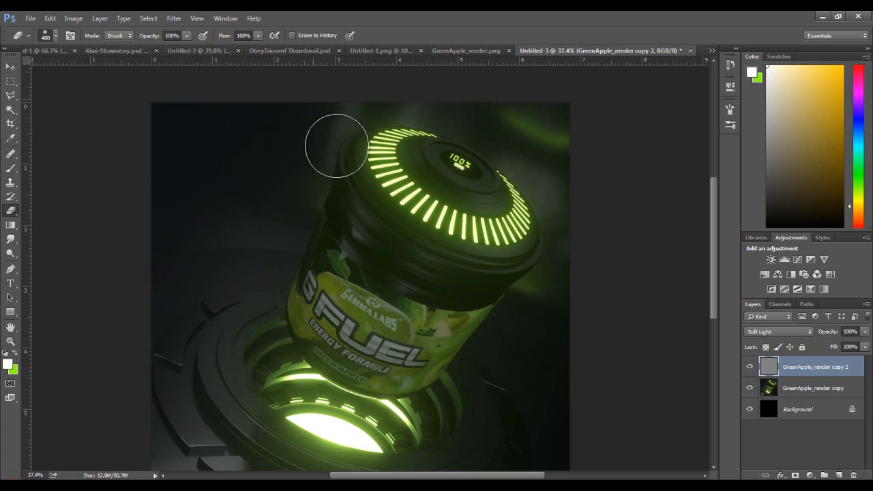
{"action": "mouse_move", "coordinate": [287, 204]}
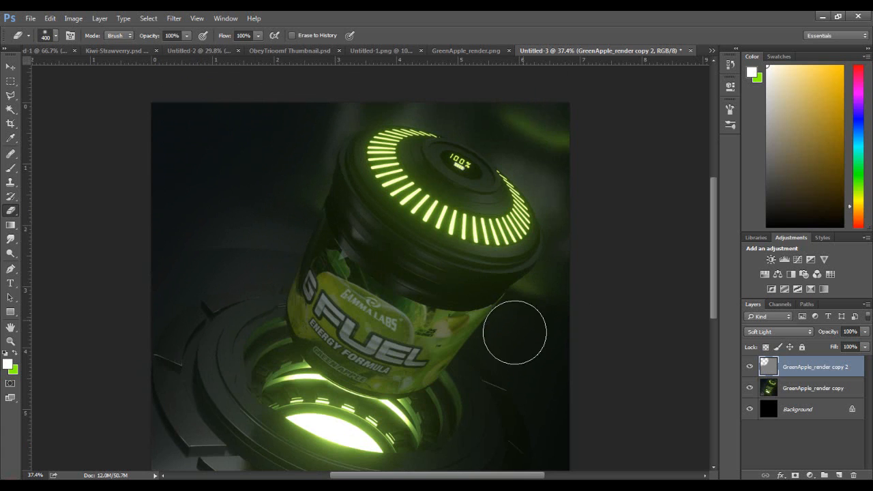
{"action": "mouse_move", "coordinate": [435, 72]}
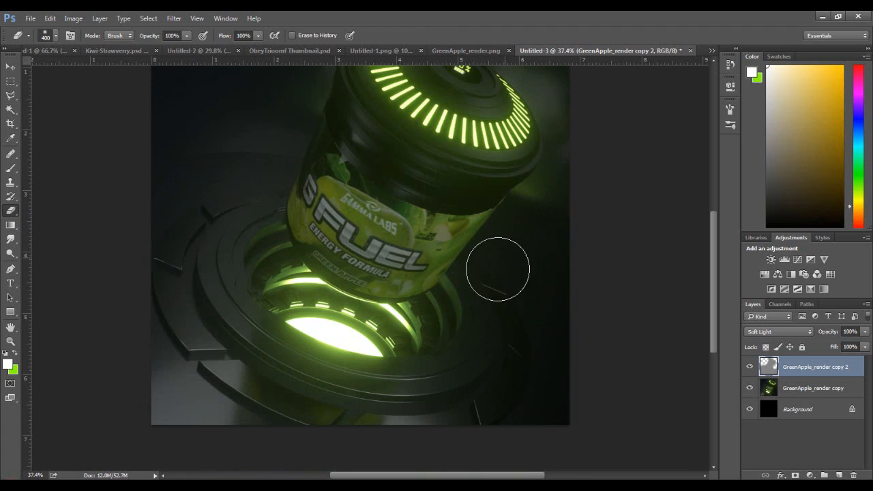
{"action": "mouse_move", "coordinate": [178, 134]}
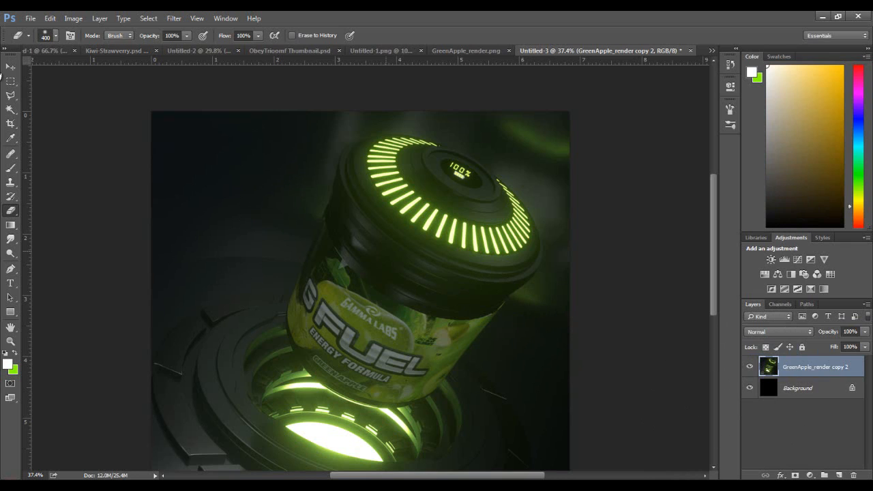
{"action": "left_click", "coordinate": [11, 66]}
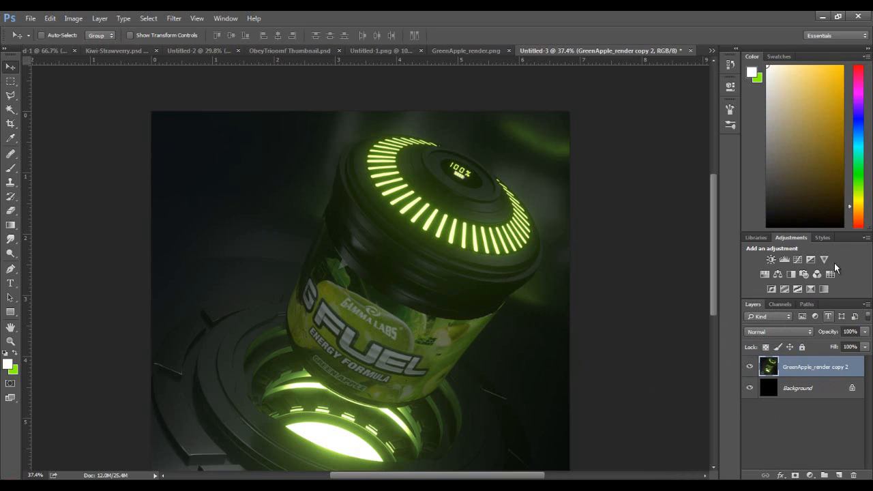
{"action": "mouse_move", "coordinate": [830, 274]}
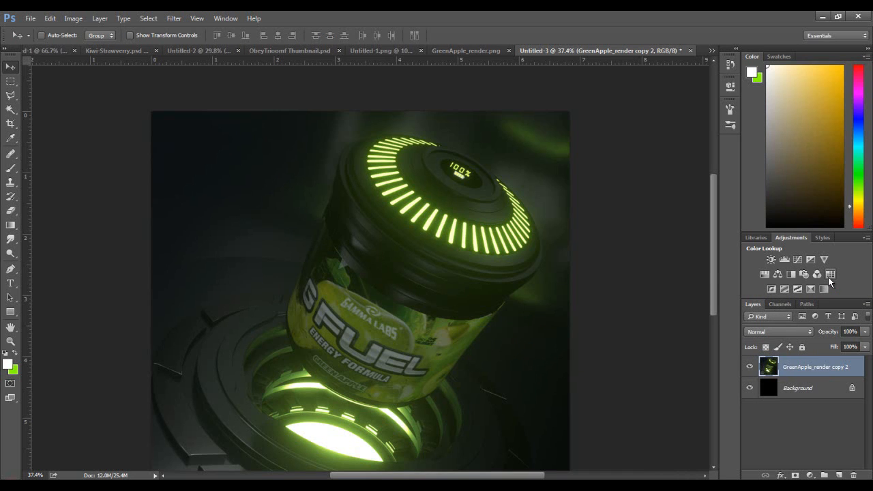
Step: Add a Color Lookup adjustment layer over the render with the 2Strip look
{"action": "left_click", "coordinate": [831, 274]}
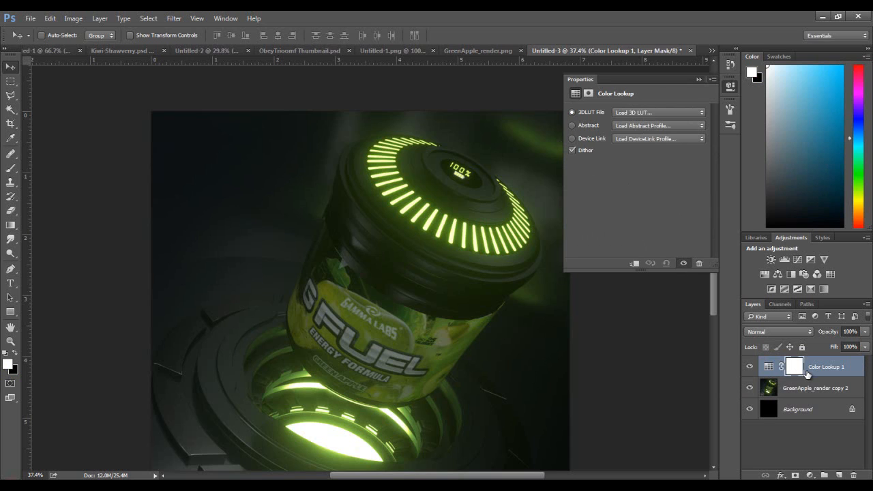
{"action": "mouse_move", "coordinate": [808, 375]}
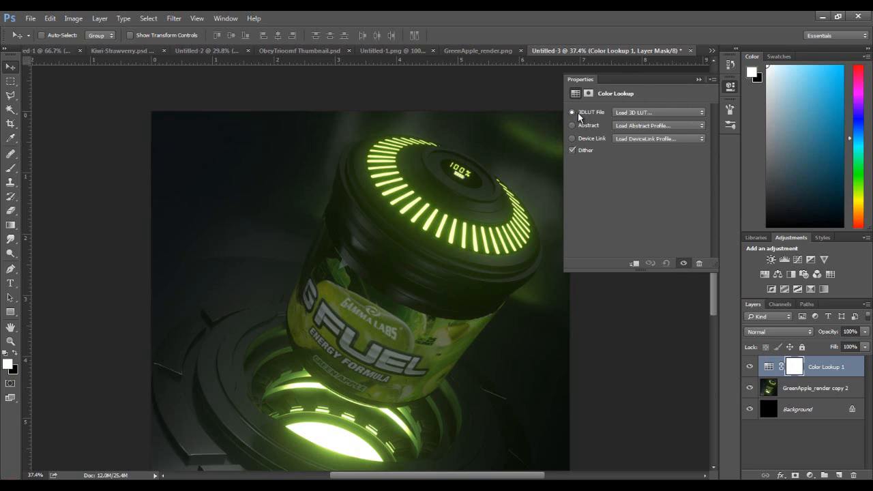
{"action": "left_click", "coordinate": [658, 112]}
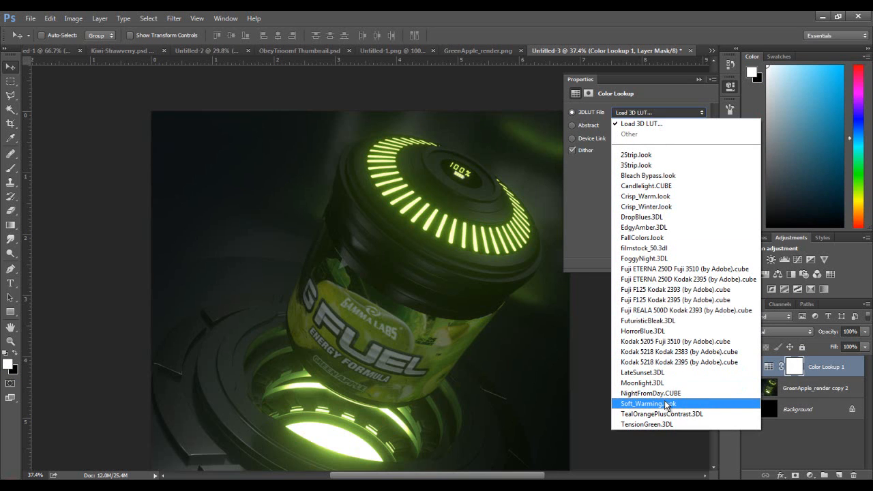
{"action": "mouse_move", "coordinate": [685, 155]}
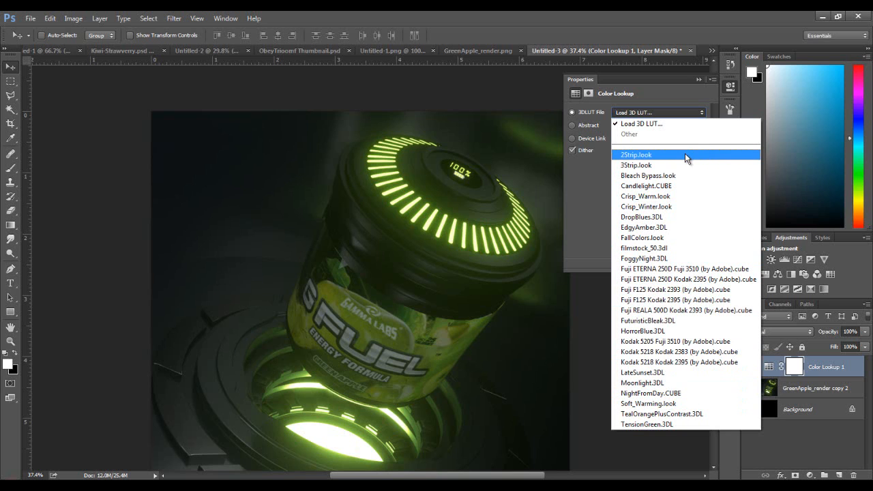
{"action": "left_click", "coordinate": [636, 155]}
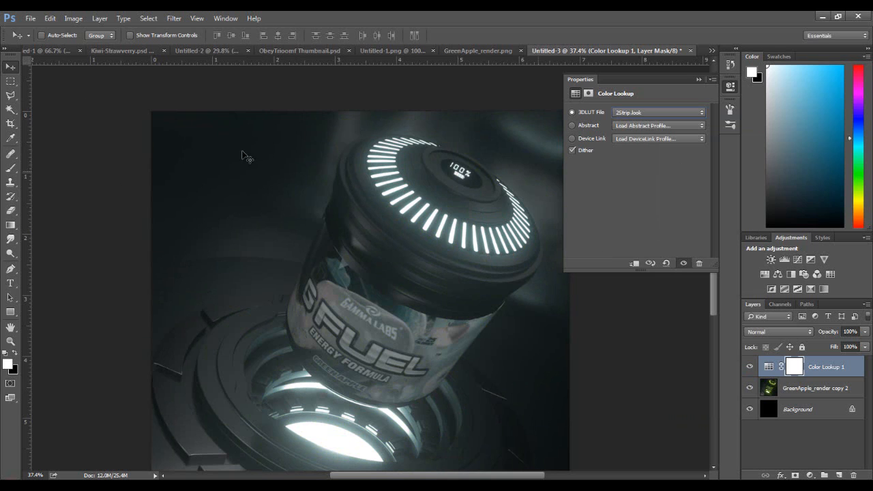
Step: Audition the Bleach Bypass, Crisp_Warm and DropBlues looks, then return to 2Strip
{"action": "left_click", "coordinate": [657, 112]}
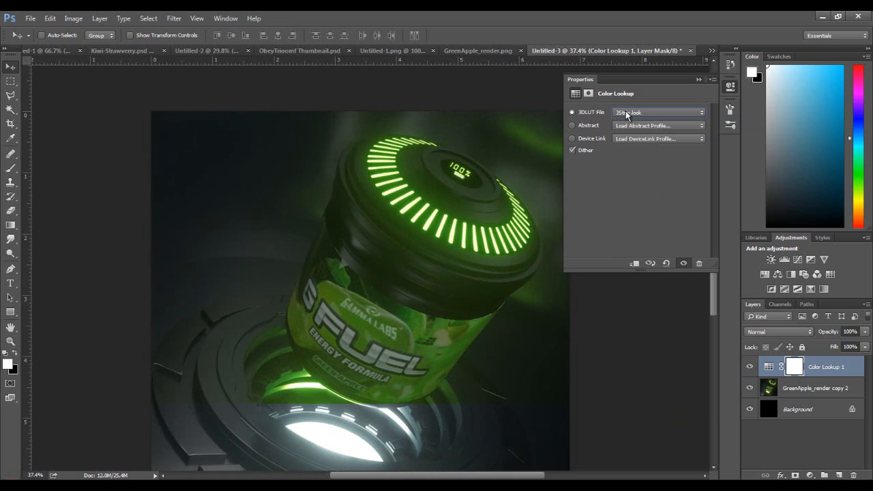
{"action": "left_click", "coordinate": [657, 111]}
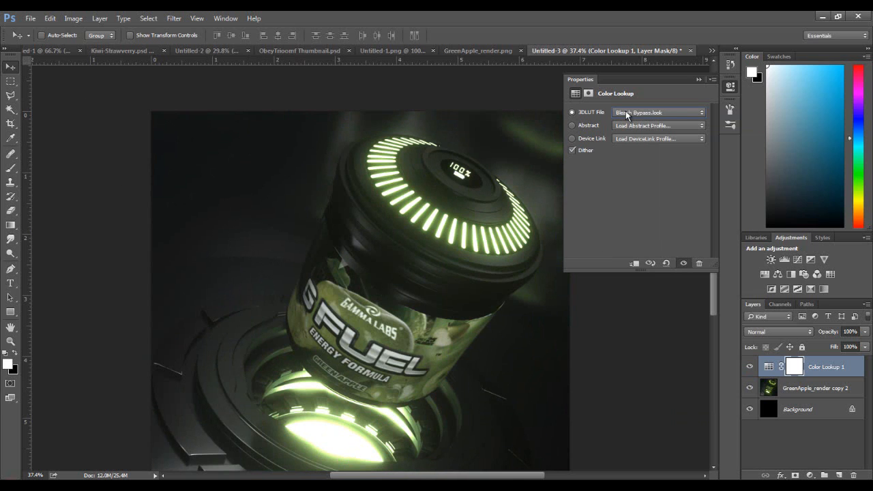
{"action": "left_click", "coordinate": [659, 112]}
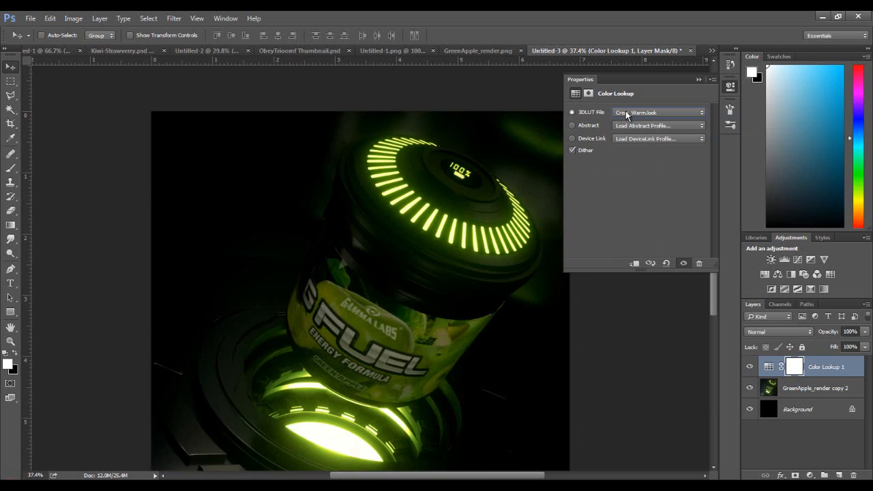
{"action": "left_click", "coordinate": [659, 112]}
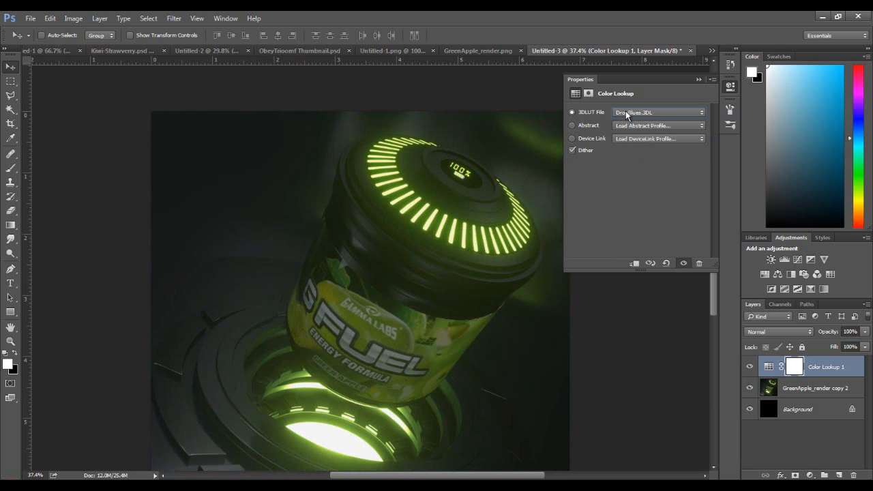
{"action": "left_click", "coordinate": [658, 112]}
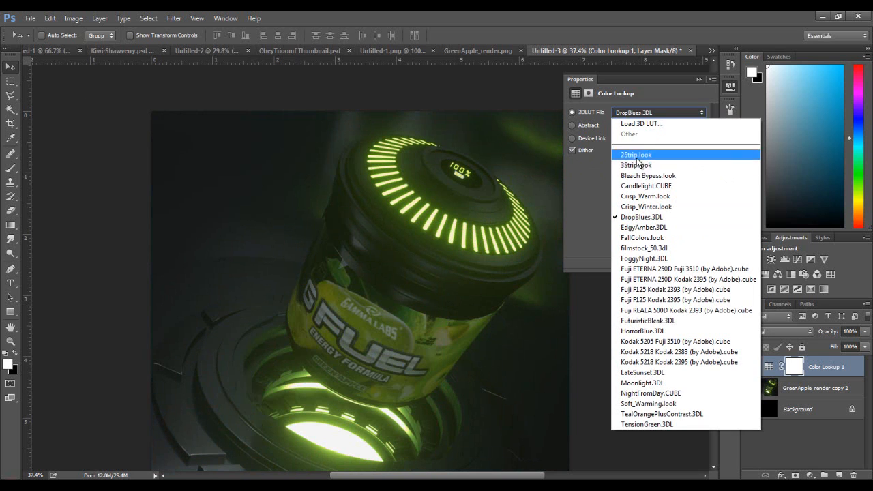
{"action": "left_click", "coordinate": [635, 154]}
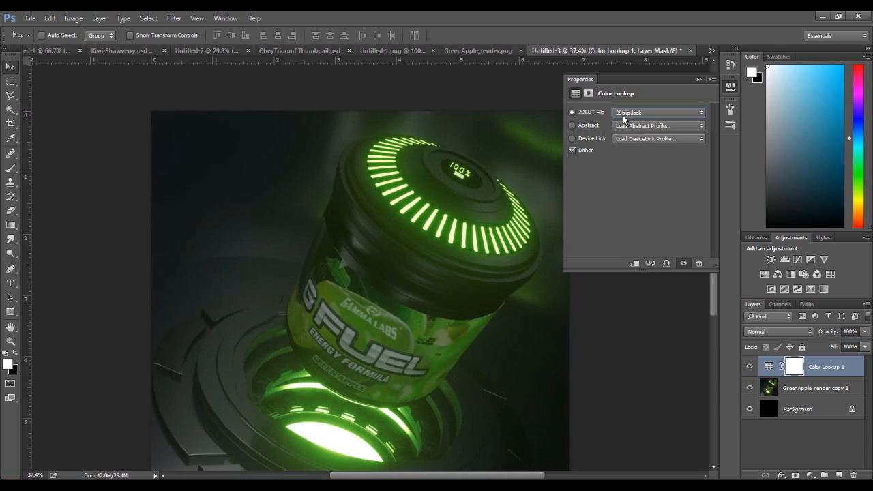
{"action": "mouse_move", "coordinate": [332, 295]}
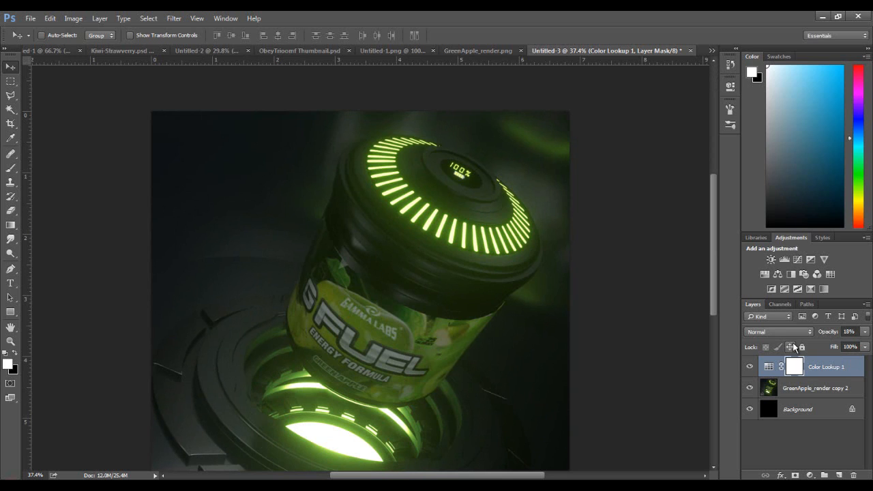
Step: Add a second Color Lookup and try TealOrangePlusContrast, NightFromDay, LateSunset and Kodak 5218 looks
{"action": "left_click", "coordinate": [818, 274]}
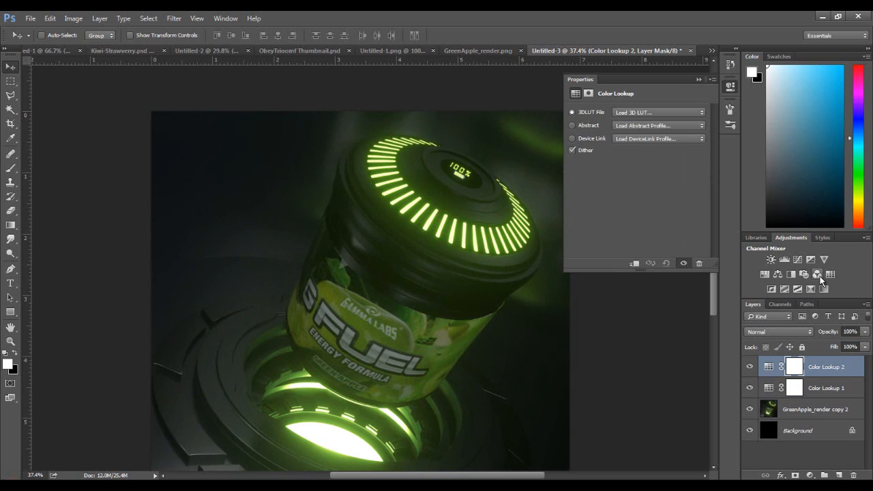
{"action": "mouse_move", "coordinate": [818, 274]}
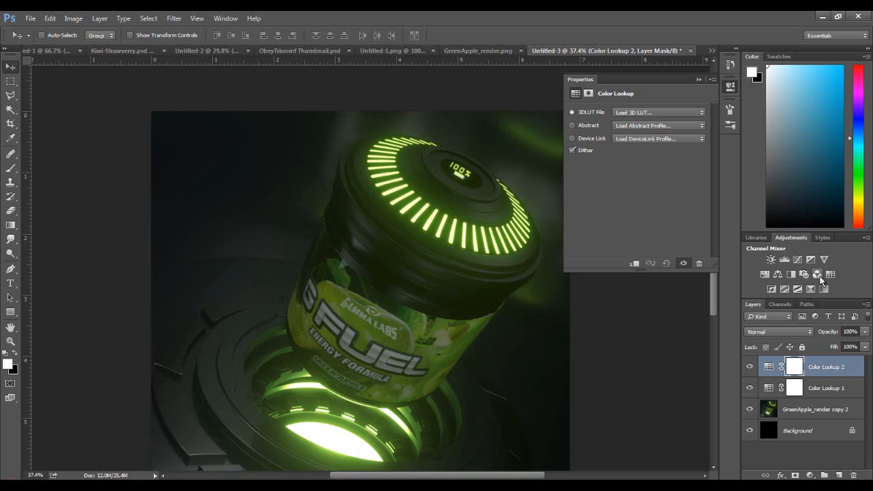
{"action": "left_click", "coordinate": [656, 112]}
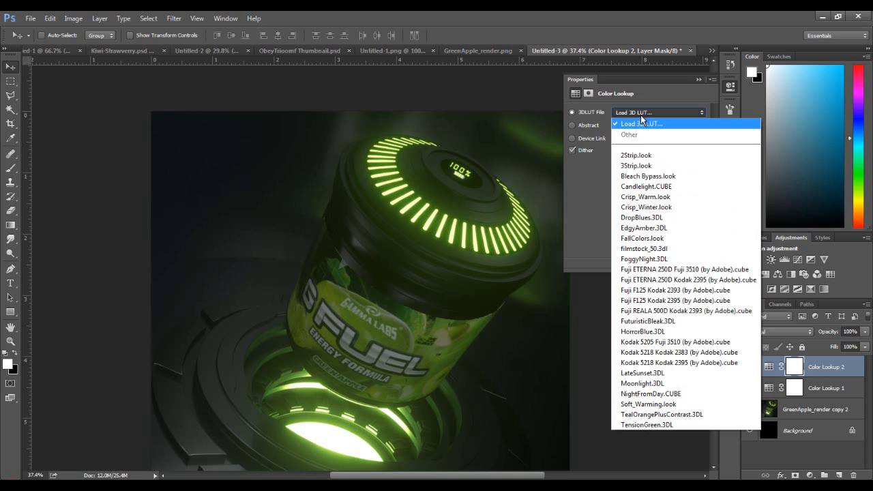
{"action": "mouse_move", "coordinate": [644, 258]}
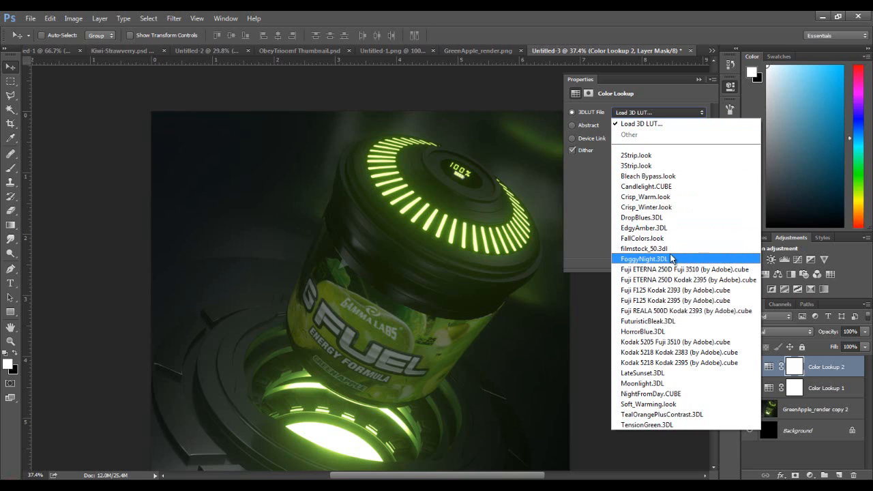
{"action": "mouse_move", "coordinate": [669, 248]}
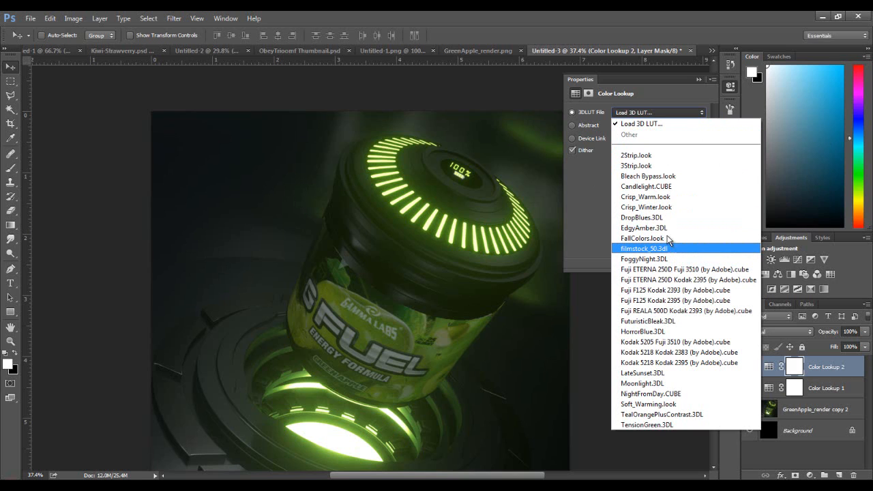
{"action": "mouse_move", "coordinate": [648, 207]}
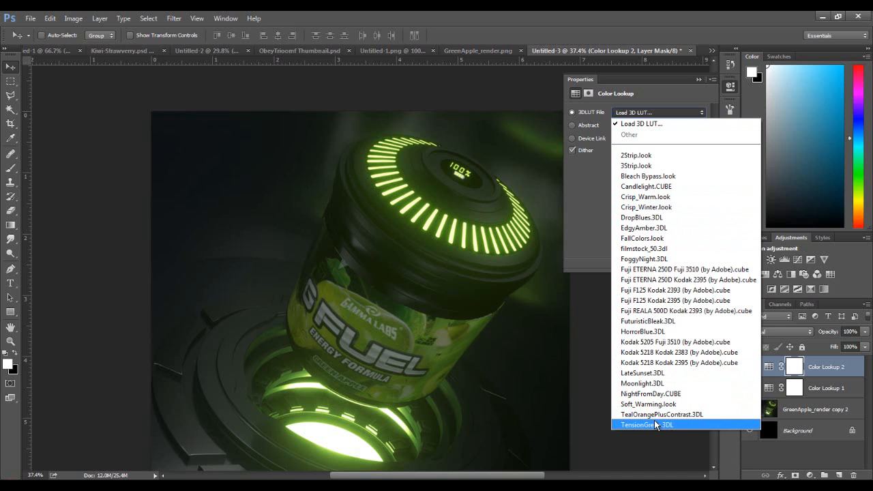
{"action": "left_click", "coordinate": [662, 414]}
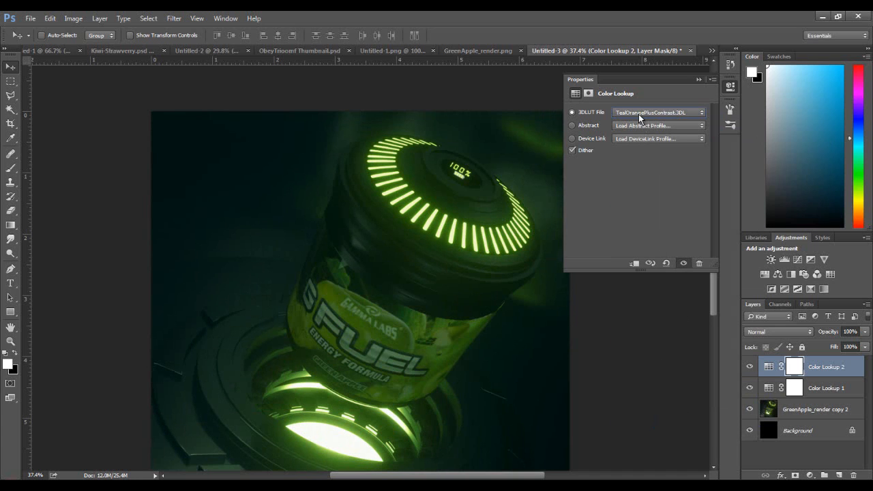
{"action": "left_click", "coordinate": [657, 112]}
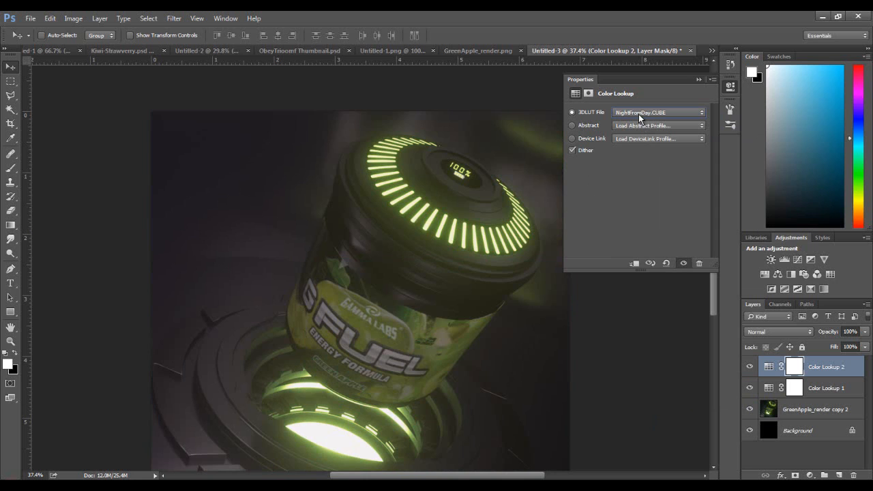
{"action": "left_click", "coordinate": [657, 113]}
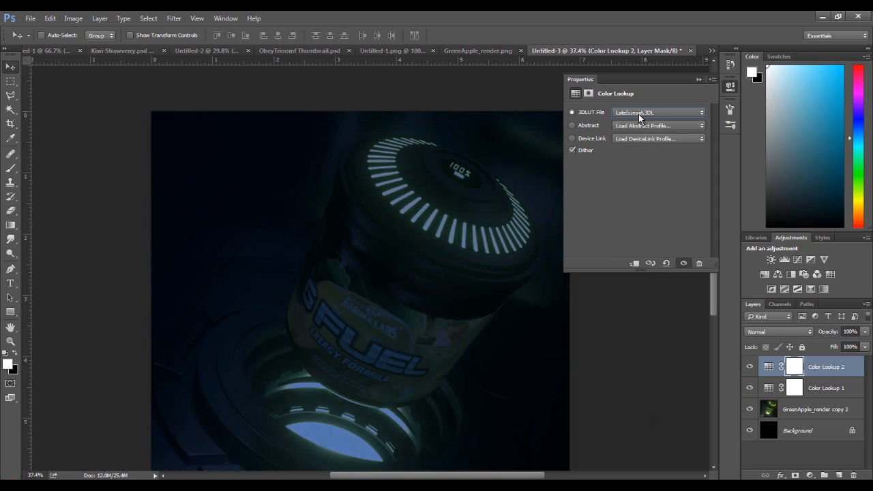
{"action": "left_click", "coordinate": [658, 112]}
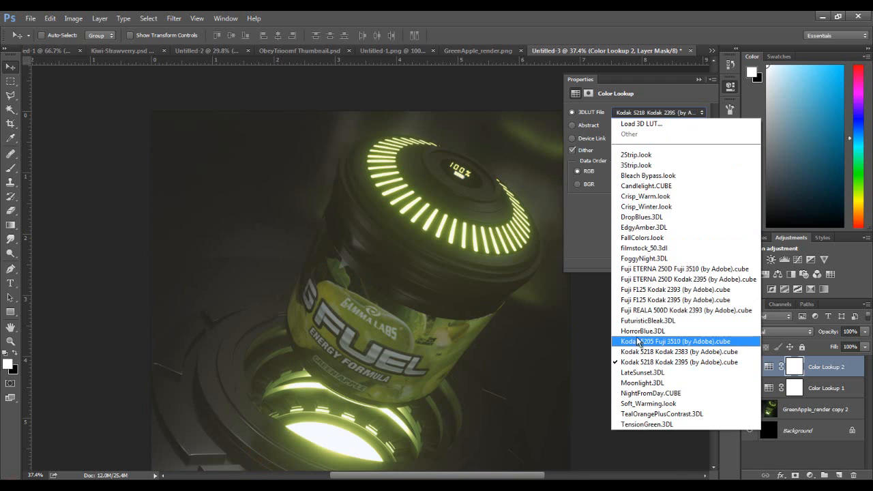
{"action": "left_click", "coordinate": [644, 331]}
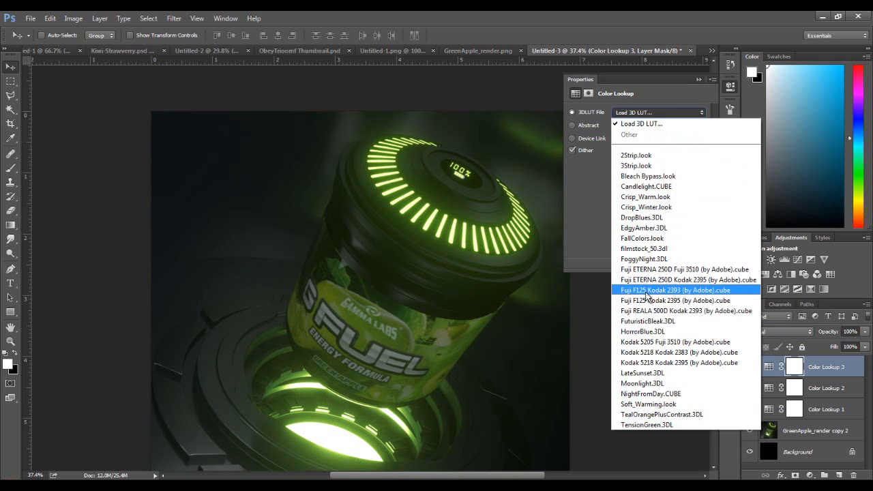
Step: Give the third Color Lookup a Fuji ETERNA 250D look at 27% opacity, then select the render layer
{"action": "left_click", "coordinate": [676, 290]}
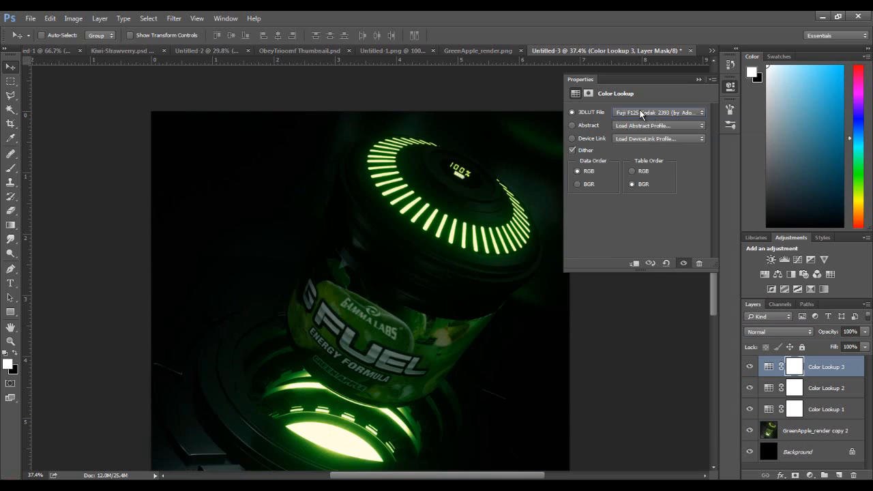
{"action": "left_click", "coordinate": [657, 112]}
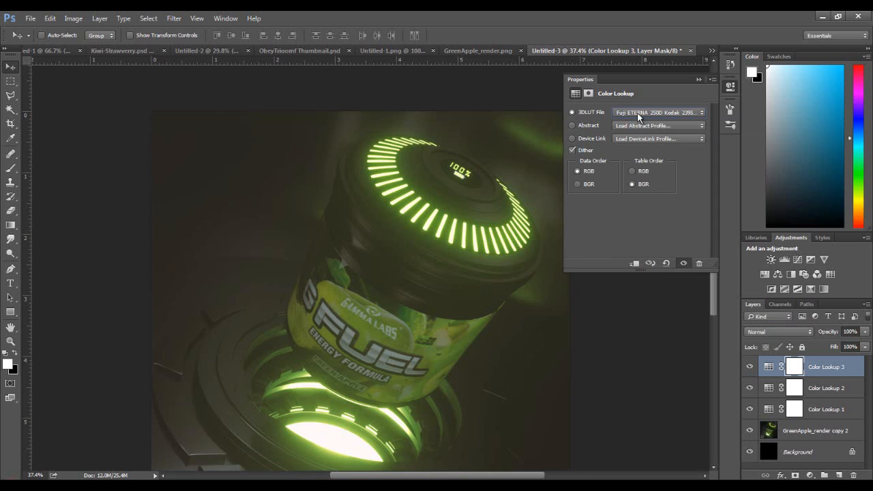
{"action": "left_click", "coordinate": [657, 112]}
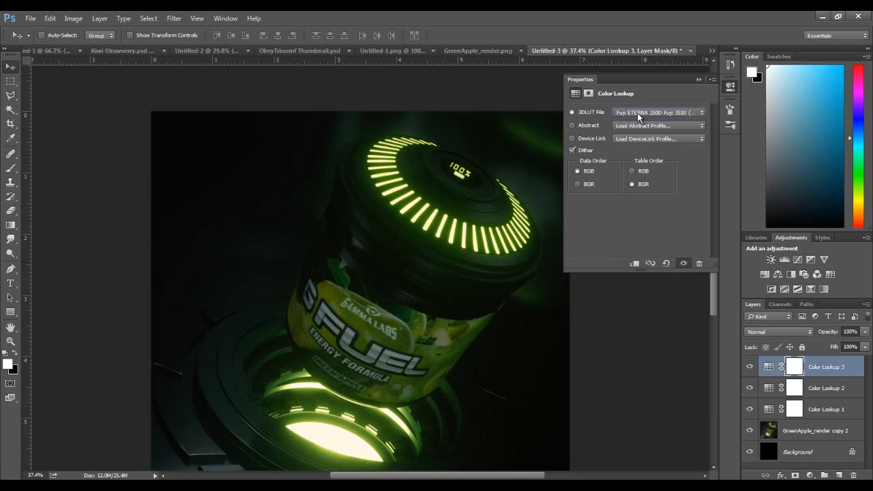
{"action": "left_click", "coordinate": [657, 112]}
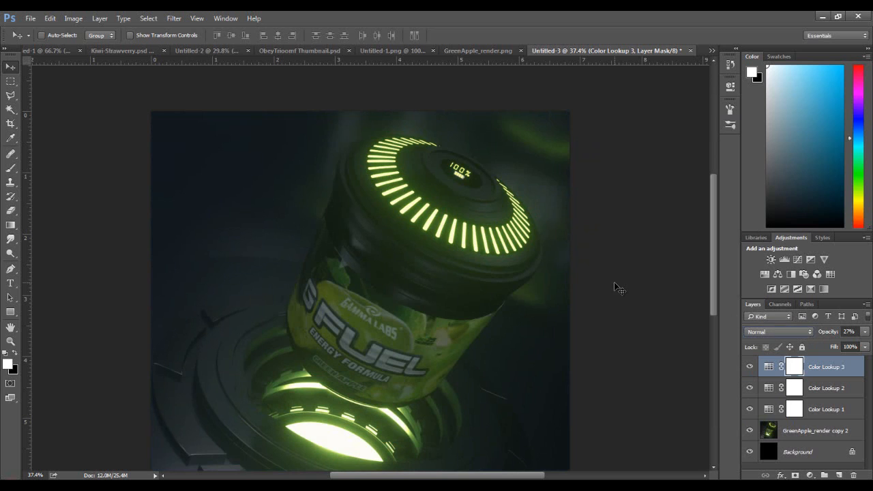
{"action": "left_click", "coordinate": [749, 388]}
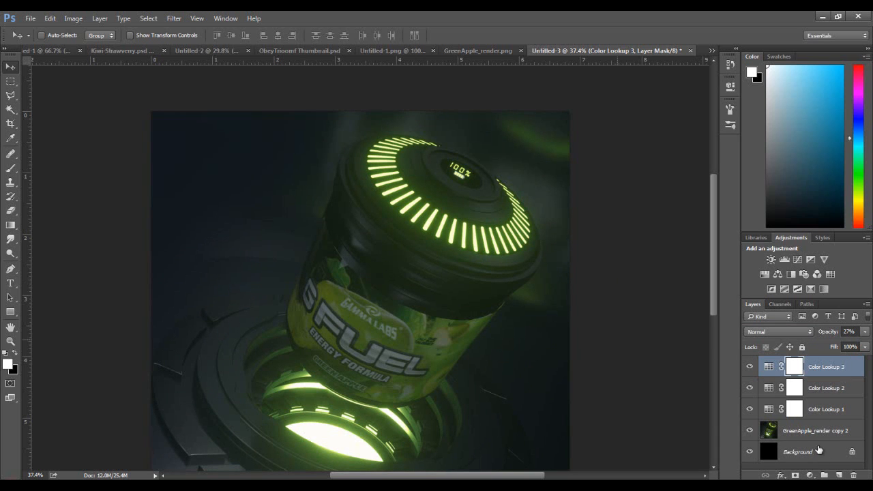
{"action": "left_click", "coordinate": [816, 431]}
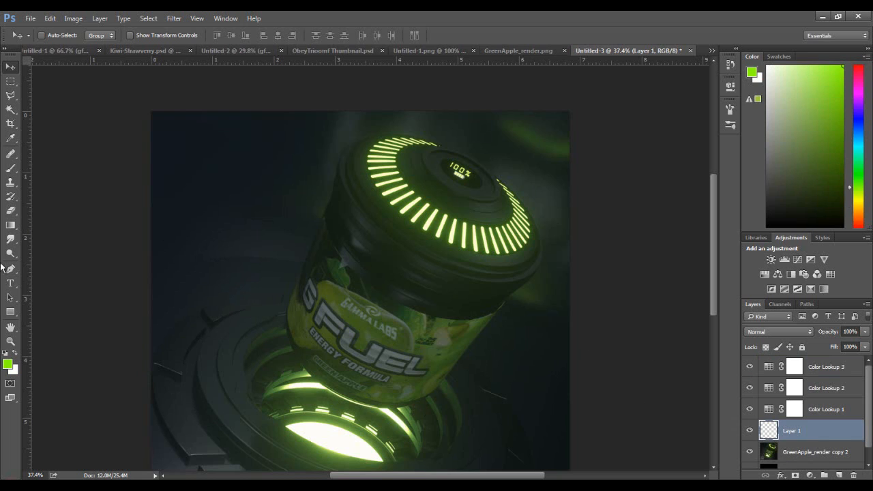
Step: Paint a soft green glow over the jar body, blended Overlay at 35% opacity
{"action": "left_click", "coordinate": [11, 153]}
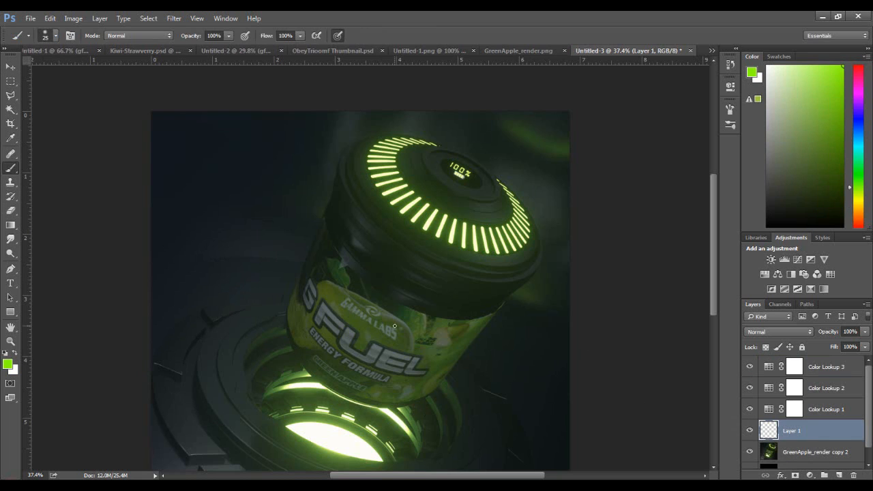
{"action": "left_click", "coordinate": [815, 430]}
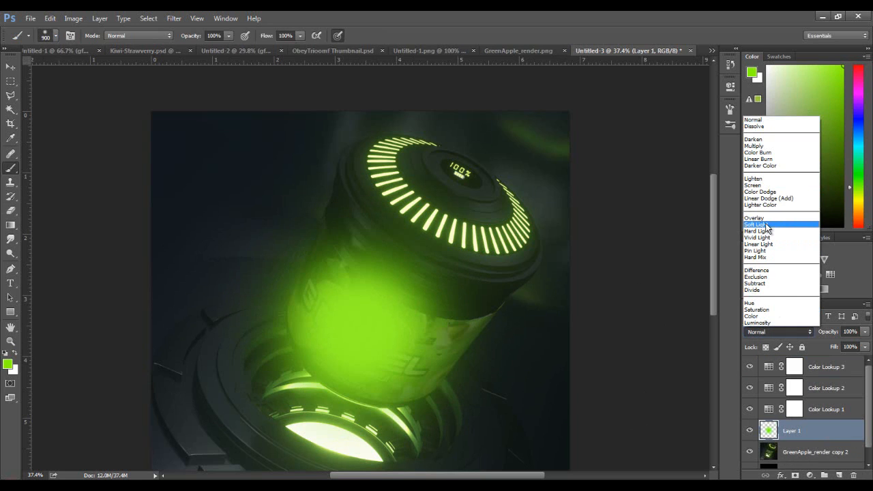
{"action": "left_click", "coordinate": [754, 218]}
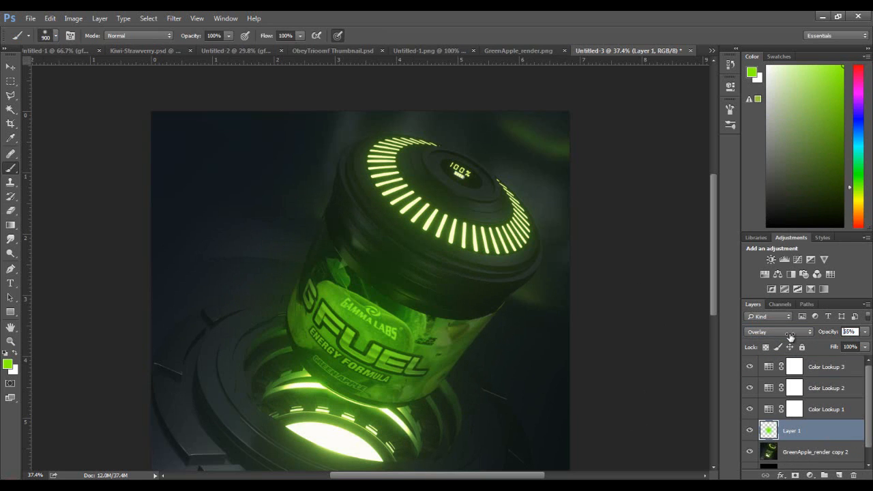
{"action": "left_click_drag", "start_coordinate": [849, 332], "coordinate": [849, 332]}
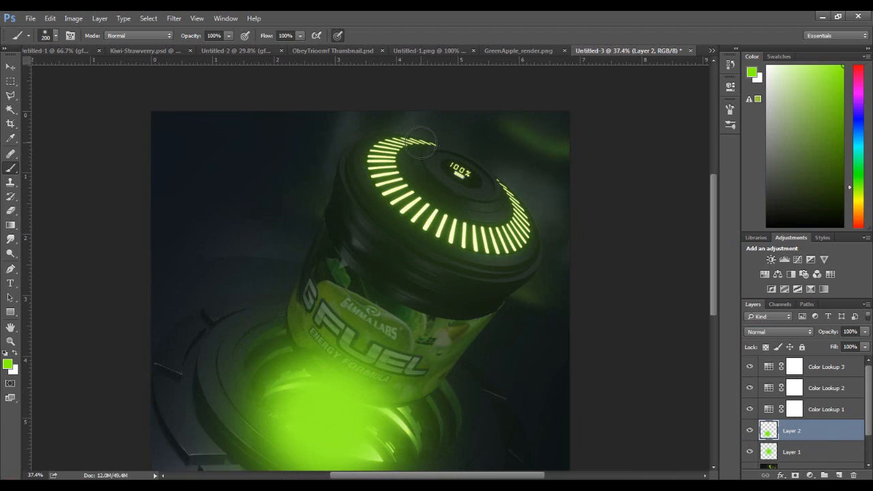
Step: Brush a green glow around the lid ring and blend that layer as Screen
{"action": "left_click_drag", "start_coordinate": [419, 143], "coordinate": [409, 205]}
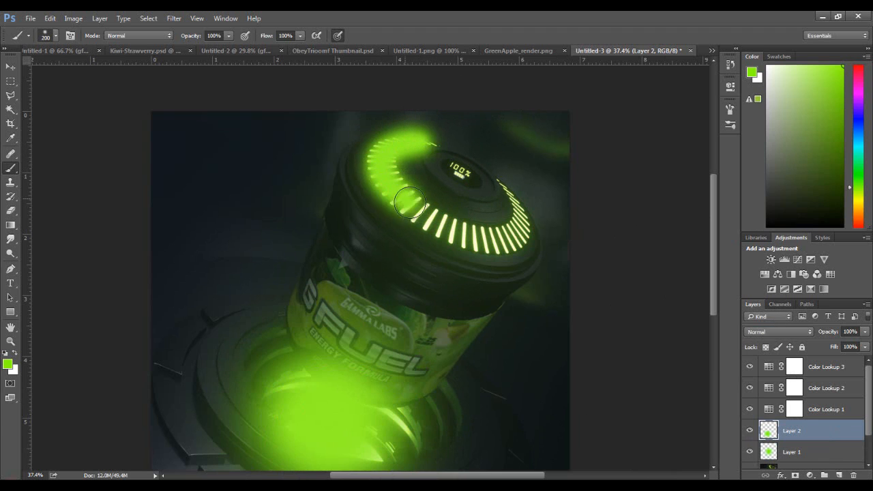
{"action": "left_click_drag", "start_coordinate": [409, 204], "coordinate": [529, 218]}
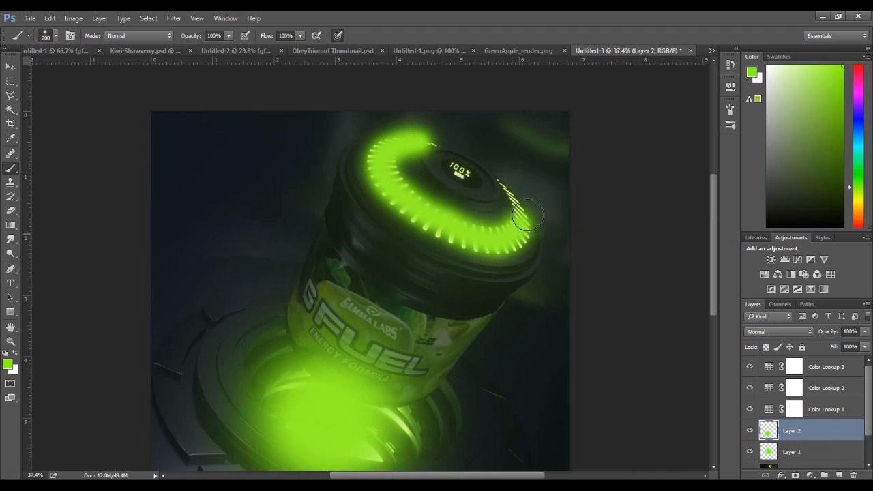
{"action": "left_click_drag", "start_coordinate": [529, 215], "coordinate": [460, 174]}
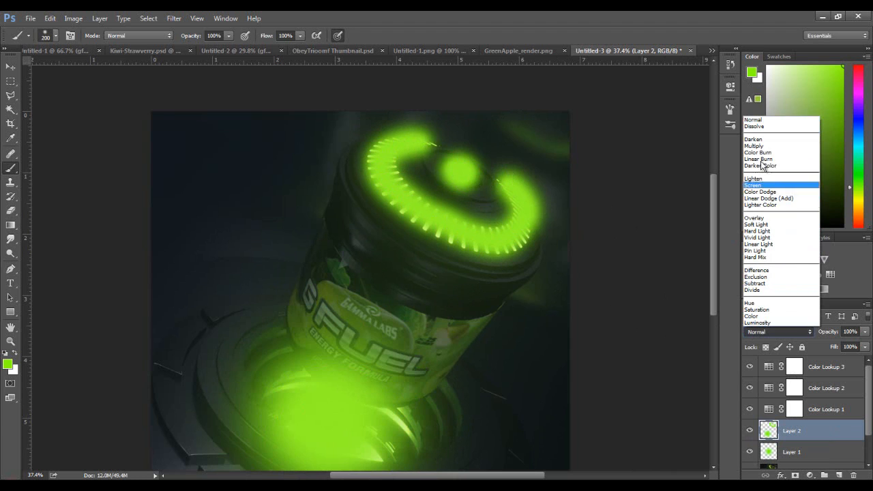
{"action": "left_click", "coordinate": [753, 178]}
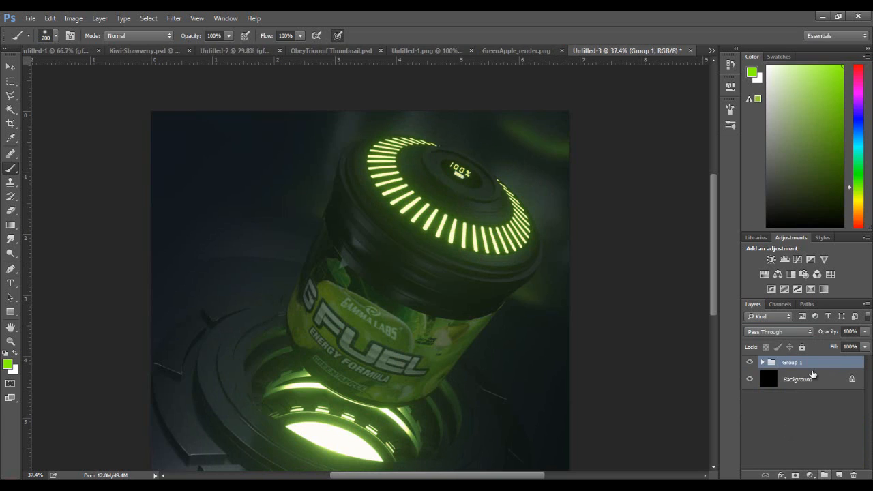
Step: Duplicate Group 1 of graded layers into a flattened Group 1 copy, hiding the original
{"action": "left_click", "coordinate": [749, 362]}
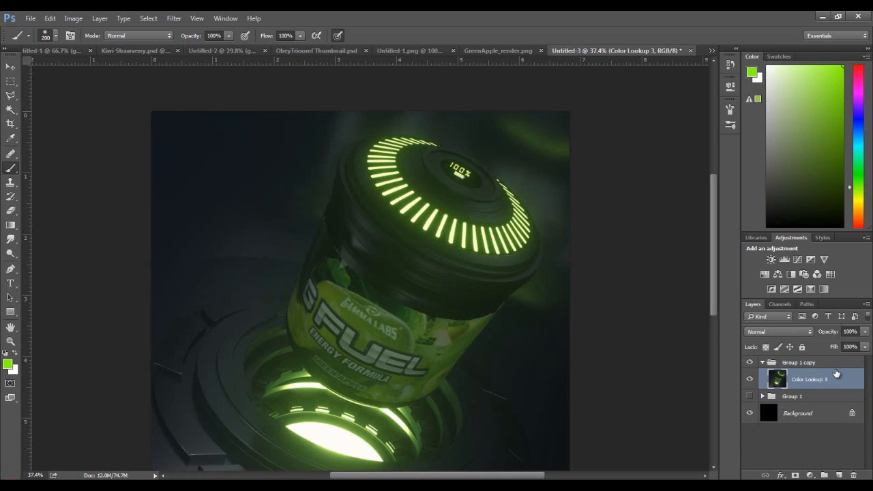
Step: Apply a Gaussian Blur to a duplicate of the flattened Color Lookup 3 layer
{"action": "left_click", "coordinate": [173, 19]}
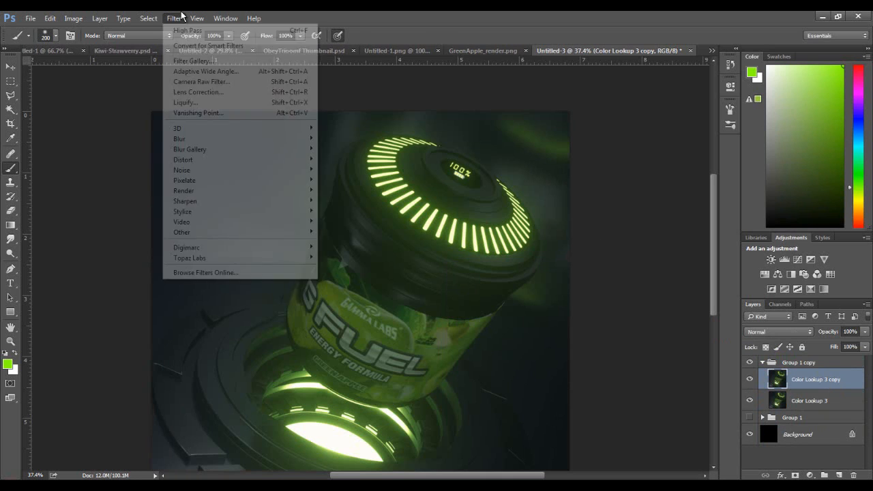
{"action": "mouse_move", "coordinate": [184, 180]}
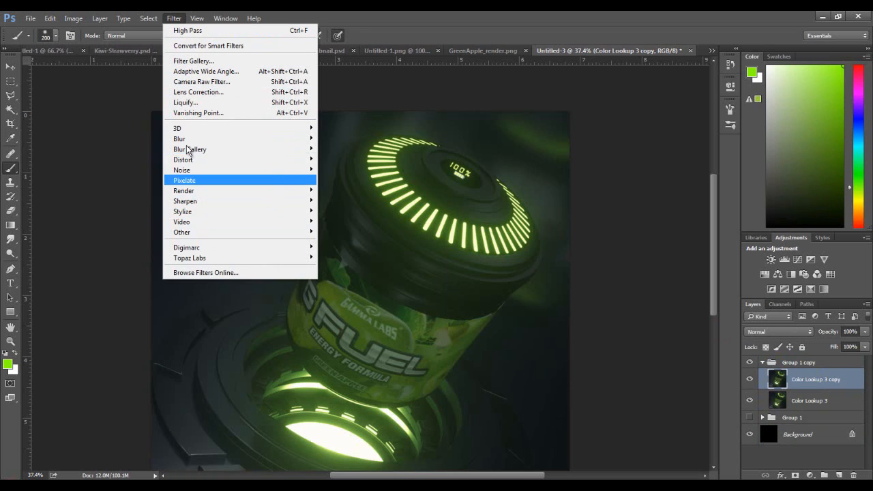
{"action": "mouse_move", "coordinate": [193, 61]}
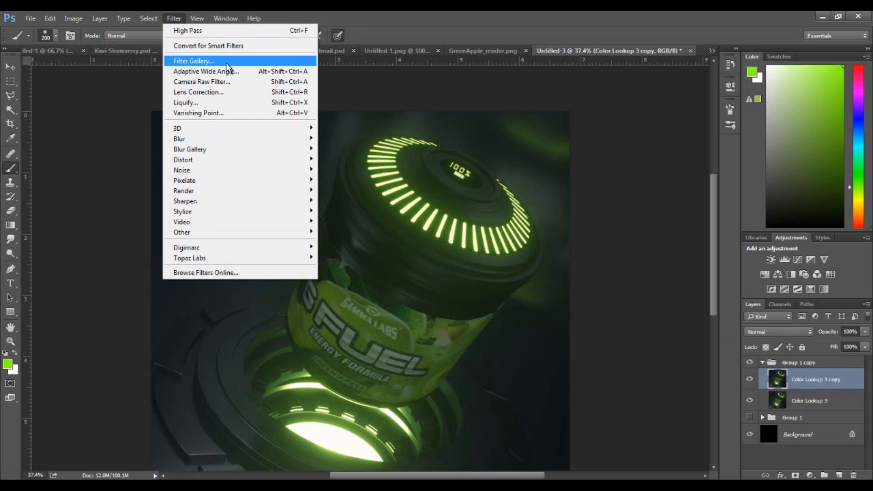
{"action": "mouse_move", "coordinate": [227, 69]}
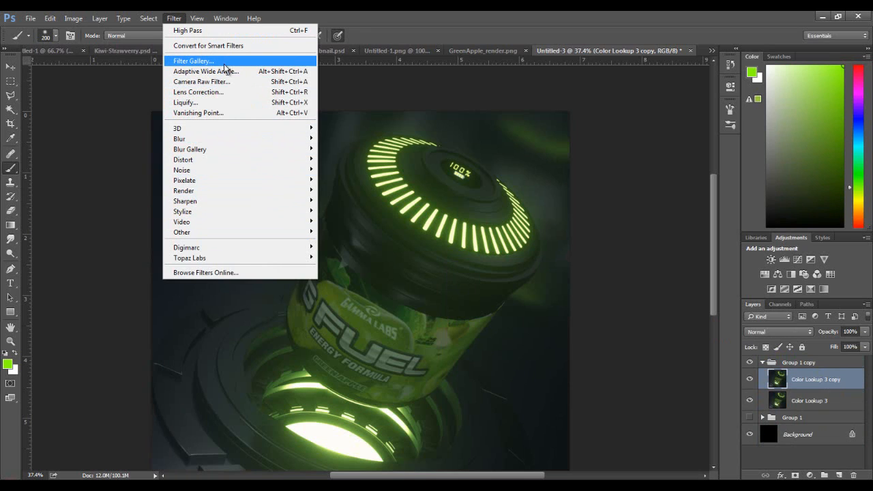
{"action": "mouse_move", "coordinate": [218, 253]}
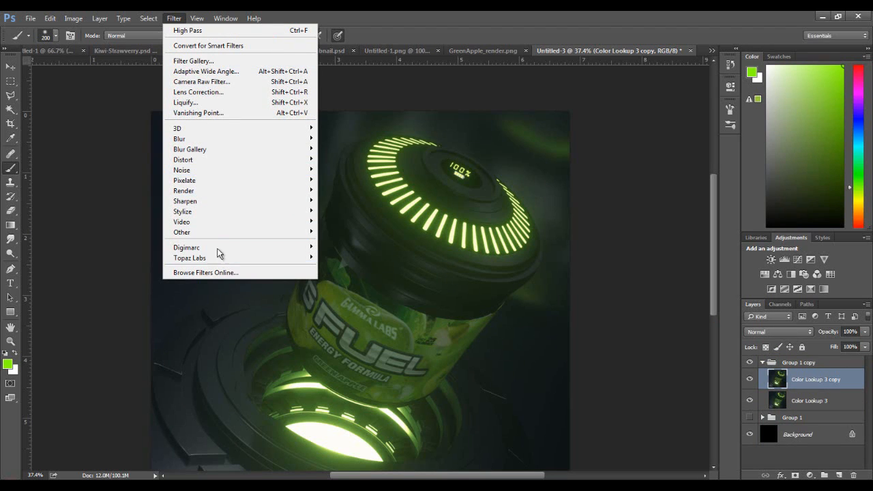
{"action": "mouse_move", "coordinate": [181, 232]}
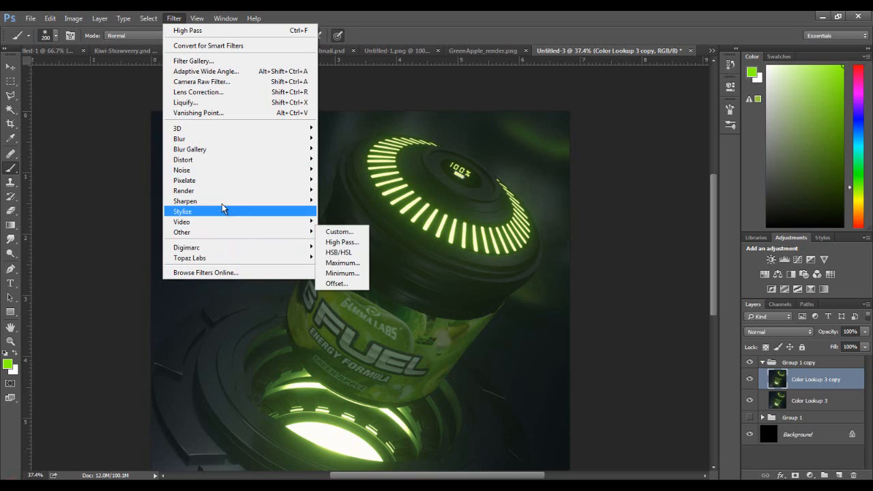
{"action": "mouse_move", "coordinate": [185, 200]}
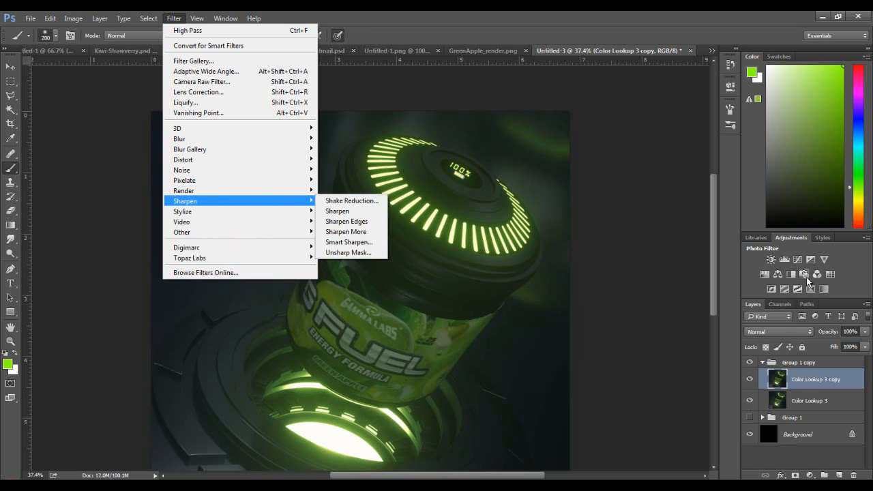
{"action": "mouse_move", "coordinate": [180, 138]}
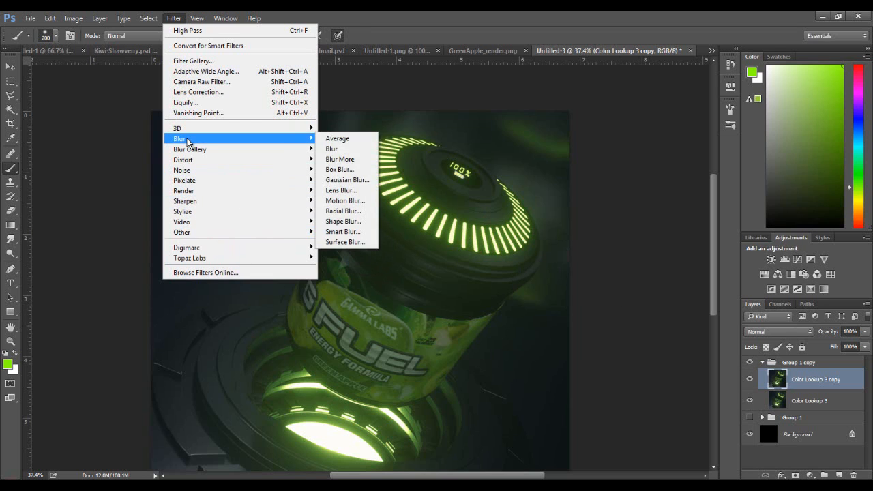
{"action": "left_click", "coordinate": [347, 179]}
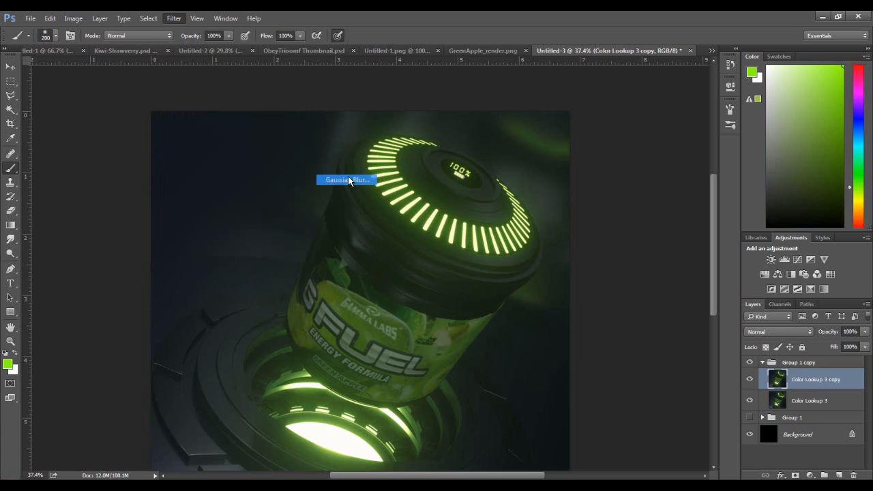
{"action": "left_click", "coordinate": [347, 179]}
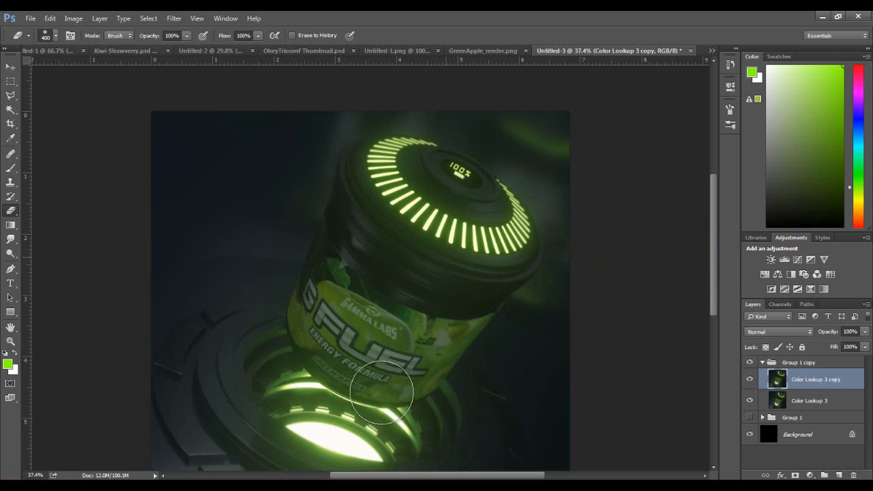
{"action": "mouse_move", "coordinate": [344, 318]}
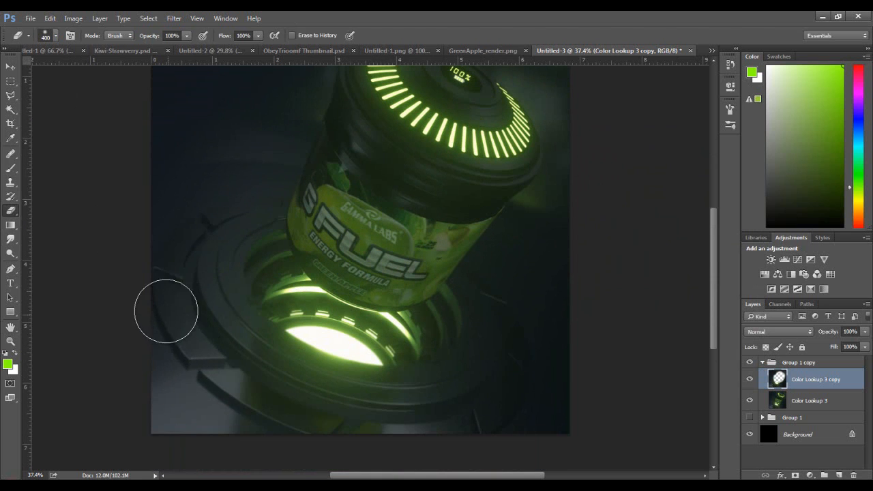
{"action": "mouse_move", "coordinate": [367, 406]}
{"action": "type", "text": "90"}
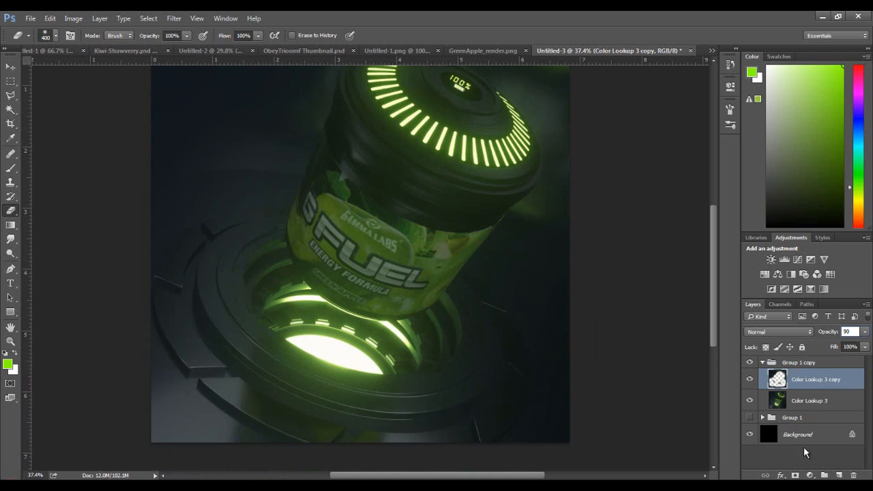
Step: Merge the partly erased, 90%-opacity blur layer down
{"action": "right_click", "coordinate": [816, 379]}
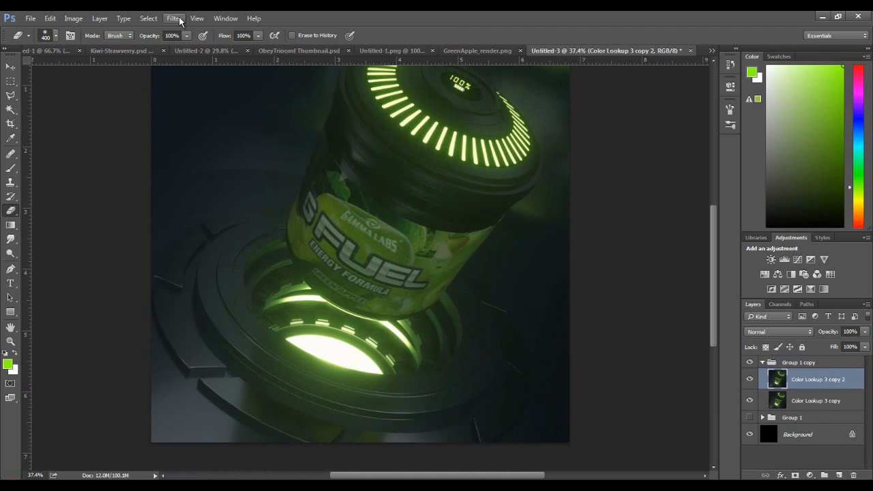
Step: Open the Camera Raw Filter on the Color Lookup 3 copy 2 duplicate
{"action": "left_click", "coordinate": [174, 18]}
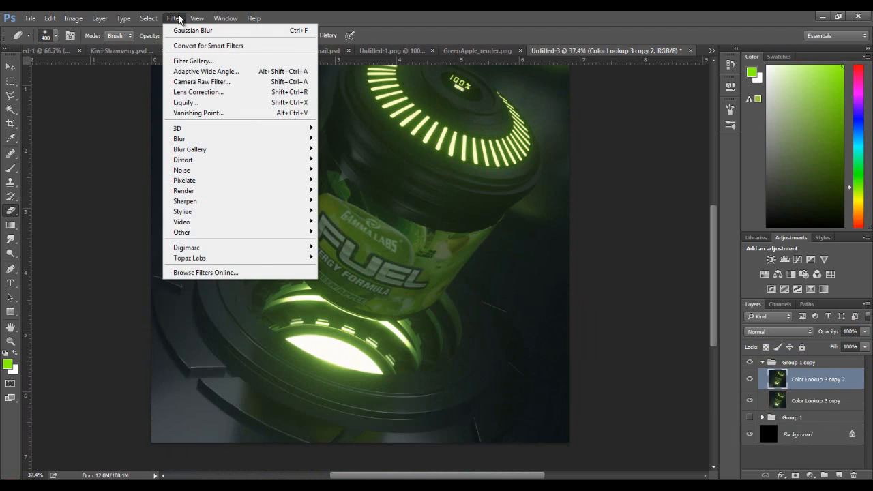
{"action": "mouse_move", "coordinate": [205, 71]}
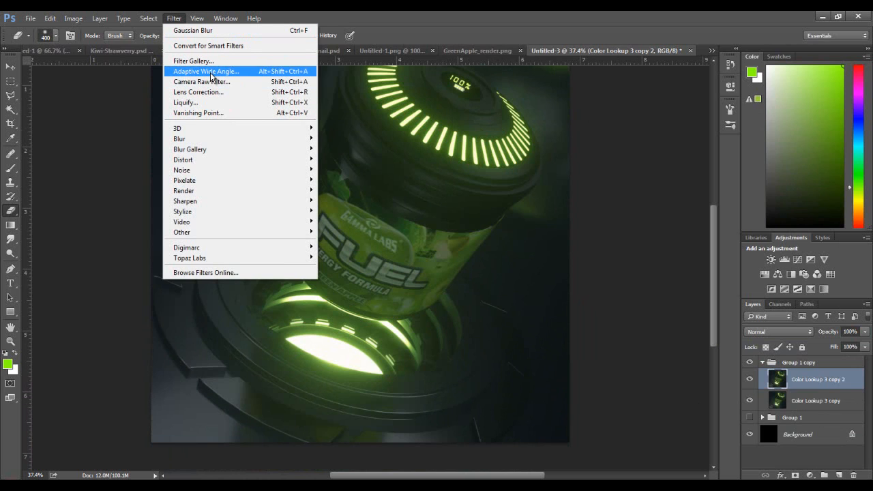
{"action": "mouse_move", "coordinate": [202, 81]}
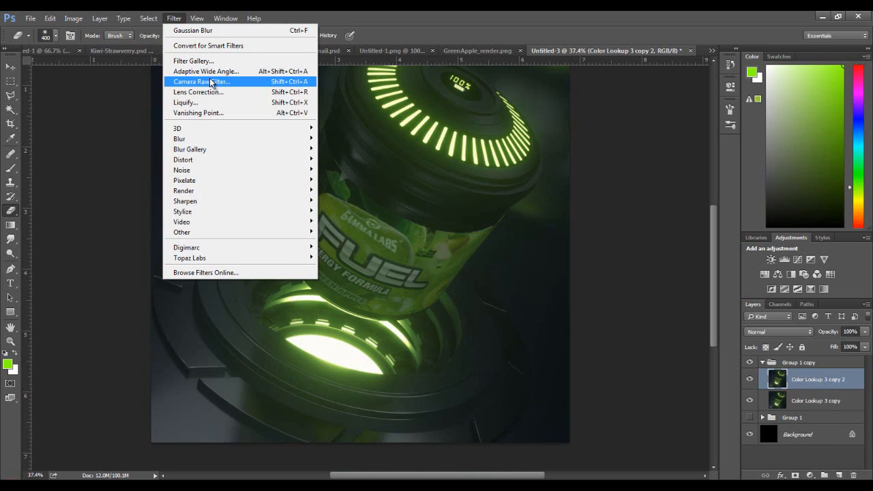
{"action": "left_click", "coordinate": [202, 82]}
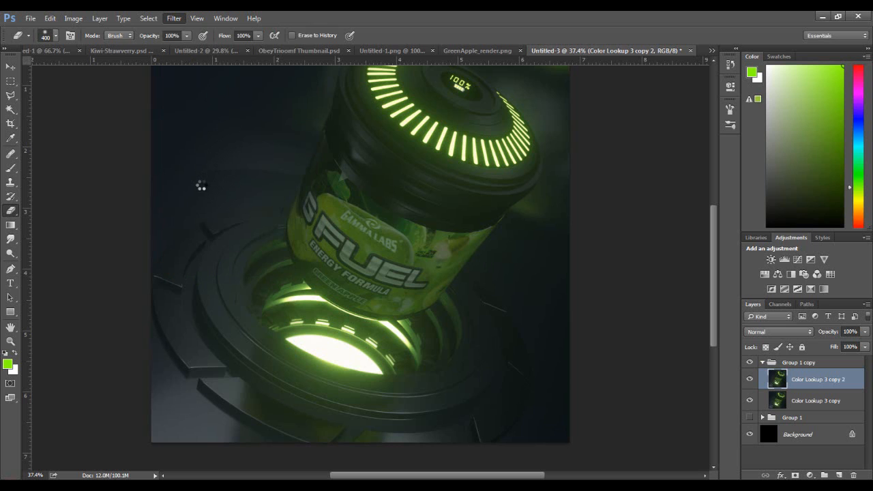
{"action": "left_click", "coordinate": [173, 19]}
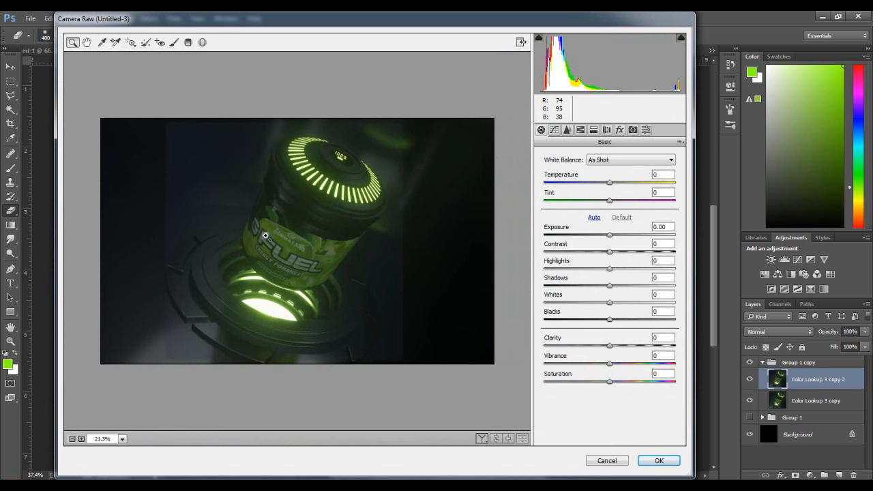
{"action": "mouse_move", "coordinate": [294, 230]}
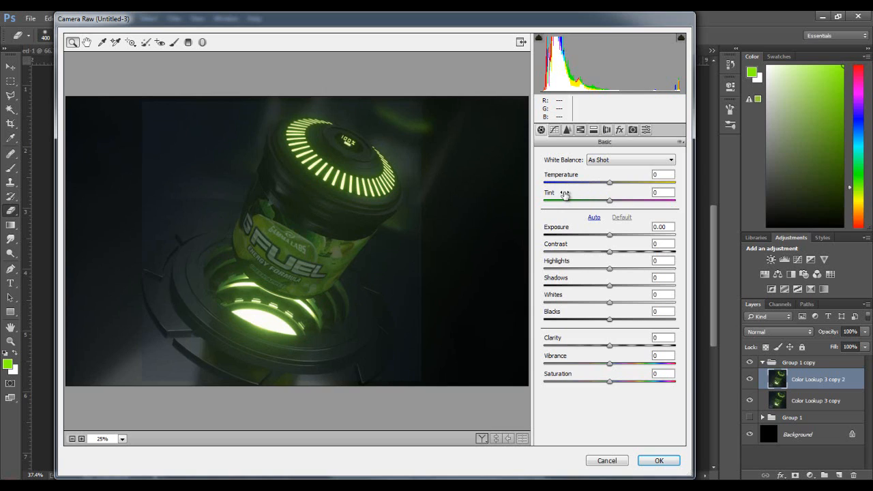
{"action": "mouse_move", "coordinate": [592, 277]}
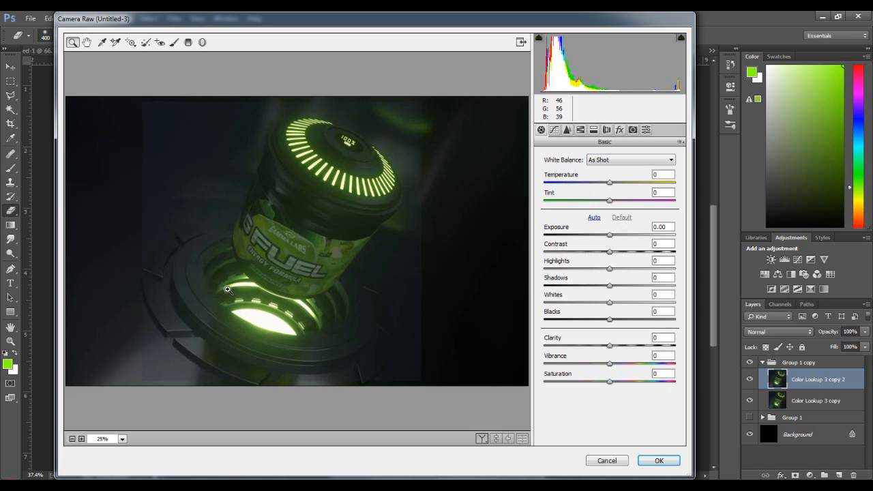
{"action": "mouse_move", "coordinate": [611, 188]}
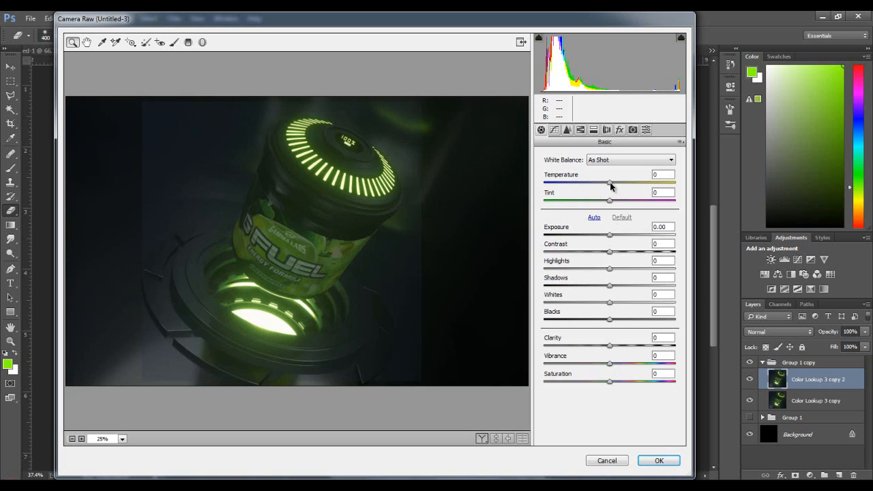
Step: Preview warm and cool Temperature values in Camera Raw, settling at -9
{"action": "left_click_drag", "start_coordinate": [609, 183], "coordinate": [616, 183]}
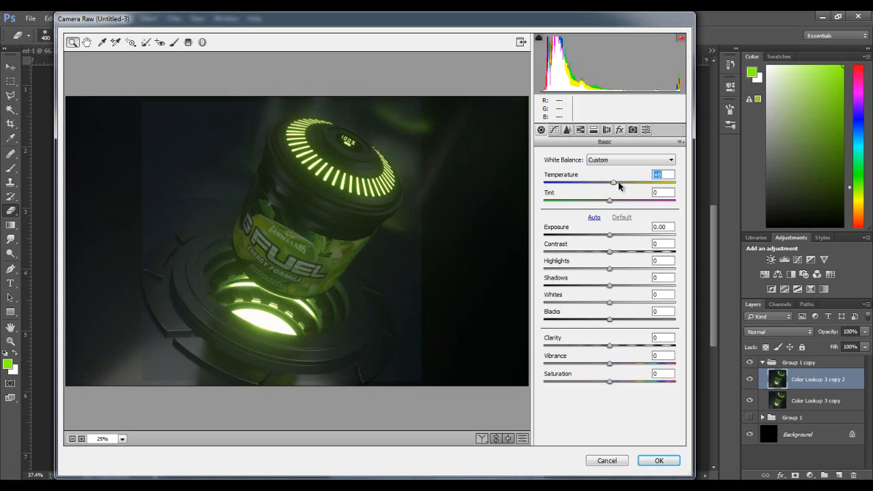
{"action": "left_click_drag", "start_coordinate": [613, 182], "coordinate": [640, 183]}
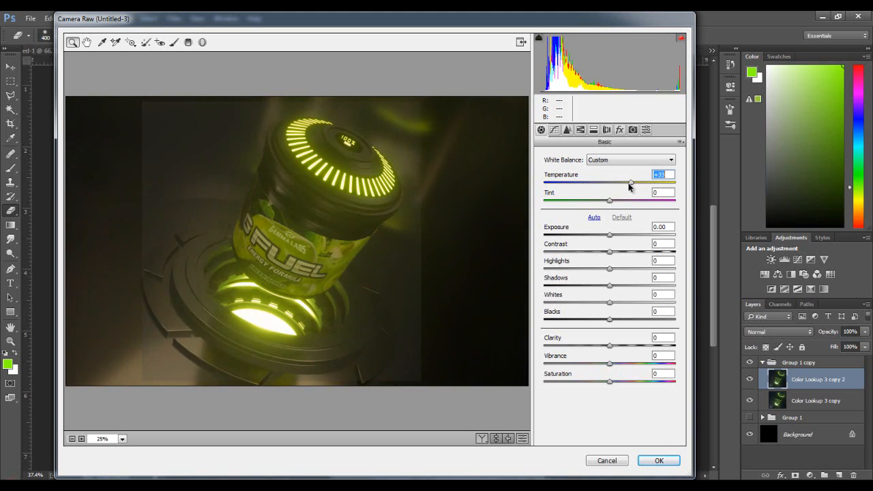
{"action": "left_click_drag", "start_coordinate": [630, 183], "coordinate": [621, 182]}
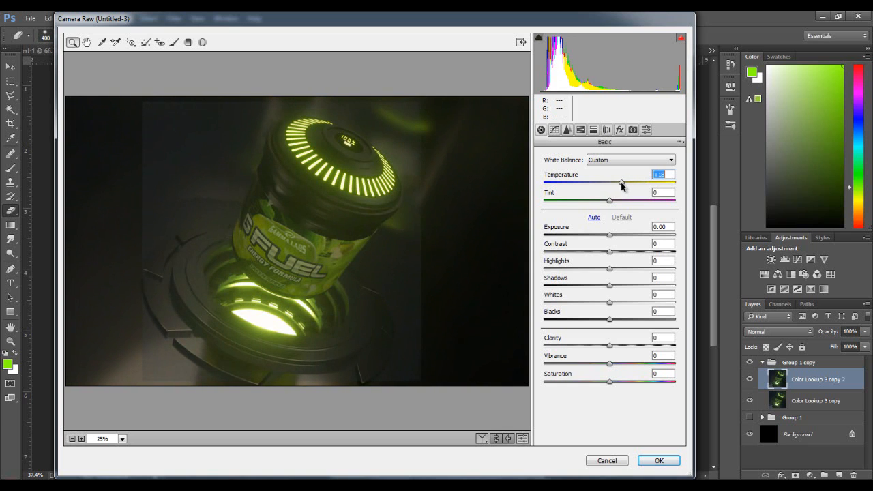
{"action": "left_click_drag", "start_coordinate": [621, 183], "coordinate": [605, 183]}
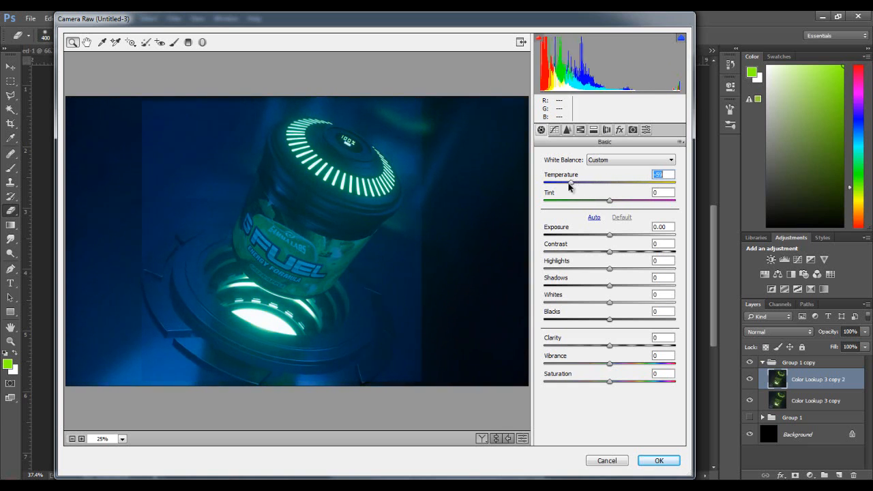
{"action": "left_click_drag", "start_coordinate": [572, 184], "coordinate": [611, 184]}
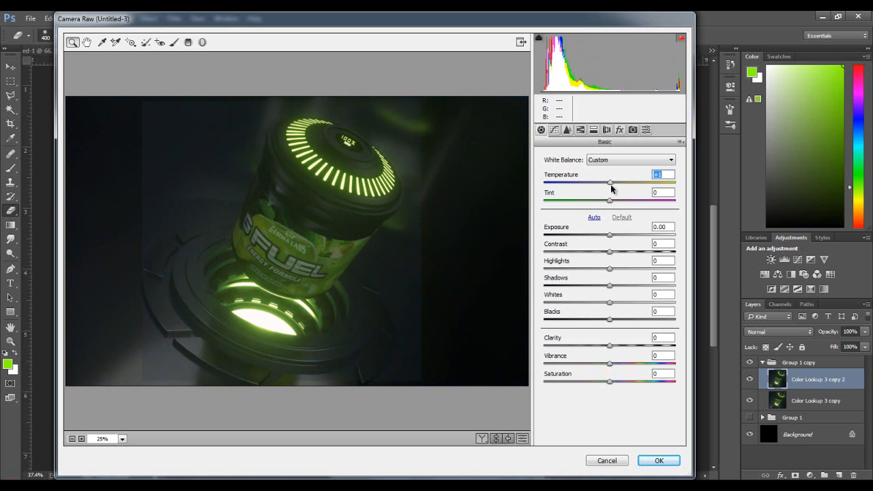
{"action": "left_click_drag", "start_coordinate": [611, 184], "coordinate": [603, 184]}
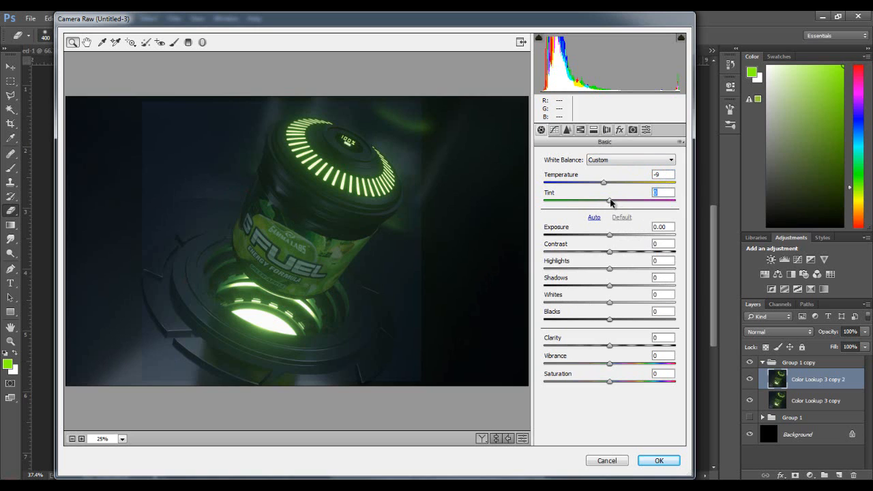
Step: Preview strong magenta and green Tint values, leaving tint at -9
{"action": "left_click_drag", "start_coordinate": [606, 200], "coordinate": [628, 200]}
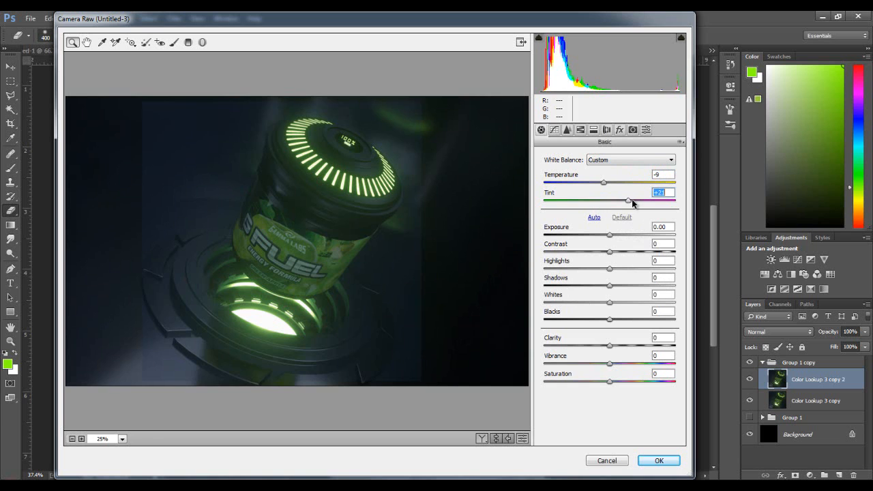
{"action": "left_click_drag", "start_coordinate": [628, 200], "coordinate": [671, 200]}
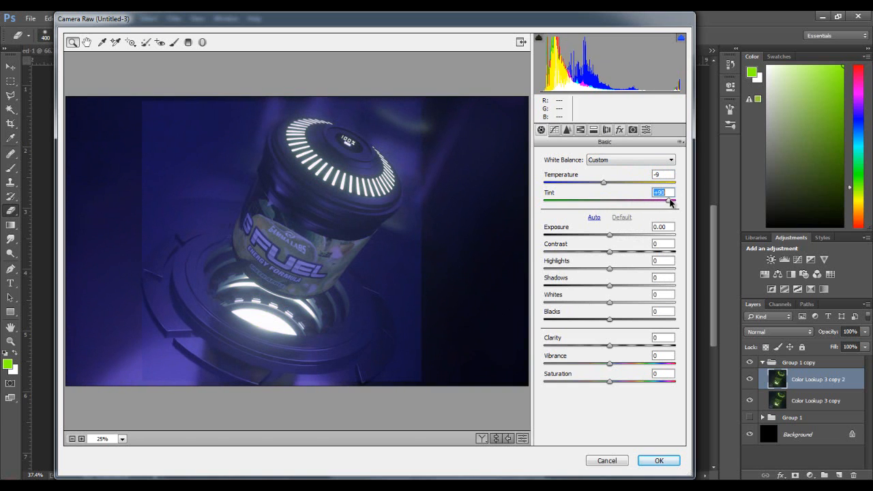
{"action": "left_click_drag", "start_coordinate": [671, 200], "coordinate": [610, 200]}
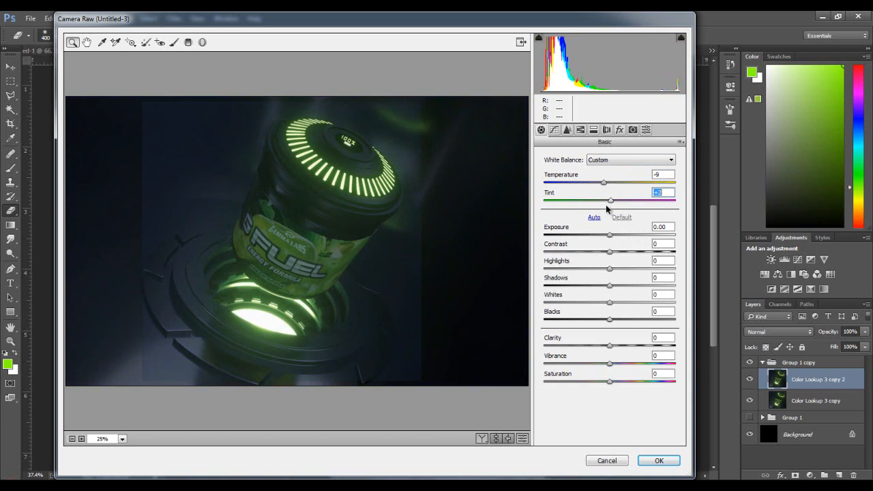
{"action": "left_click_drag", "start_coordinate": [609, 201], "coordinate": [563, 200]}
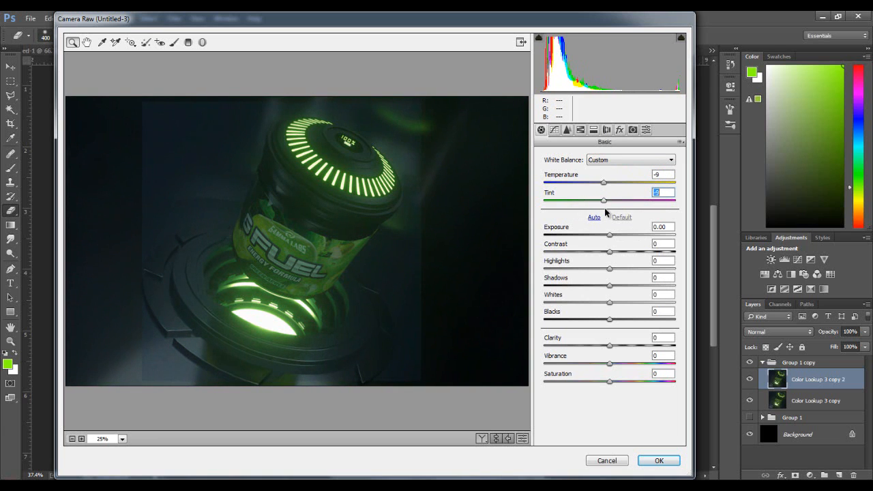
{"action": "mouse_move", "coordinate": [611, 240]}
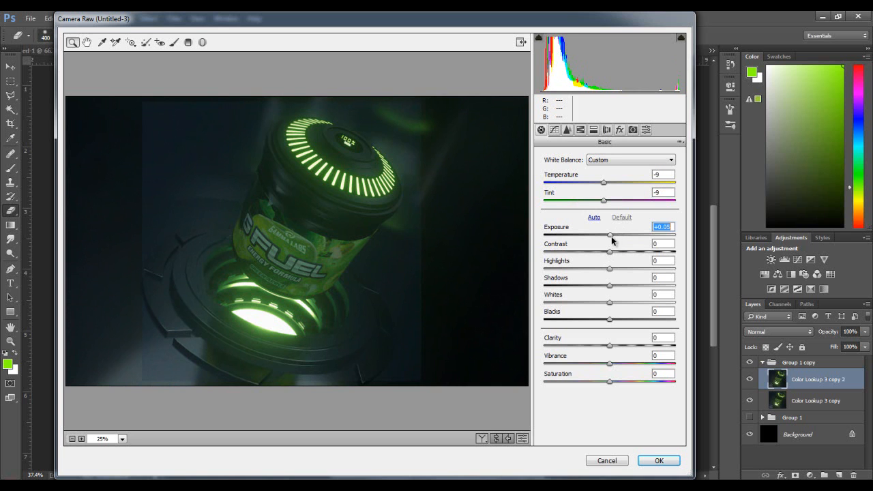
Step: Set Exposure to -0.40 after testing extremes, Contrast to +2, and raise Highlights slightly
{"action": "left_click_drag", "start_coordinate": [605, 235], "coordinate": [655, 235]}
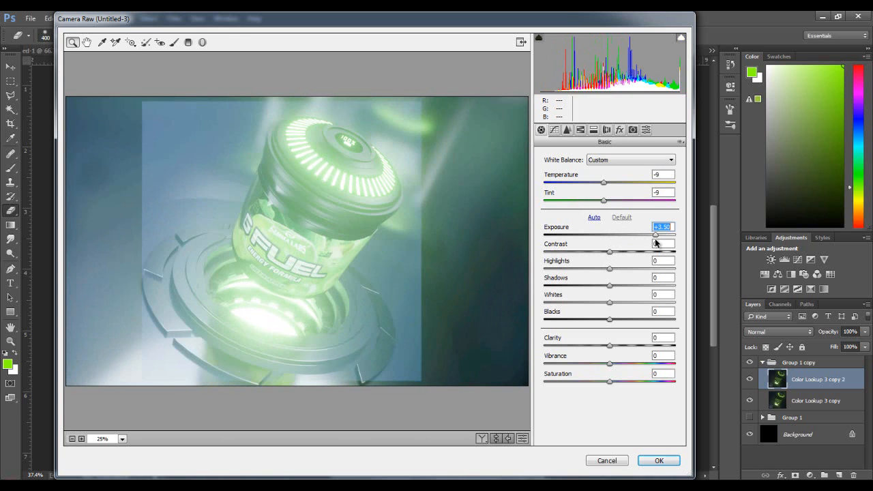
{"action": "left_click_drag", "start_coordinate": [655, 234], "coordinate": [600, 234]}
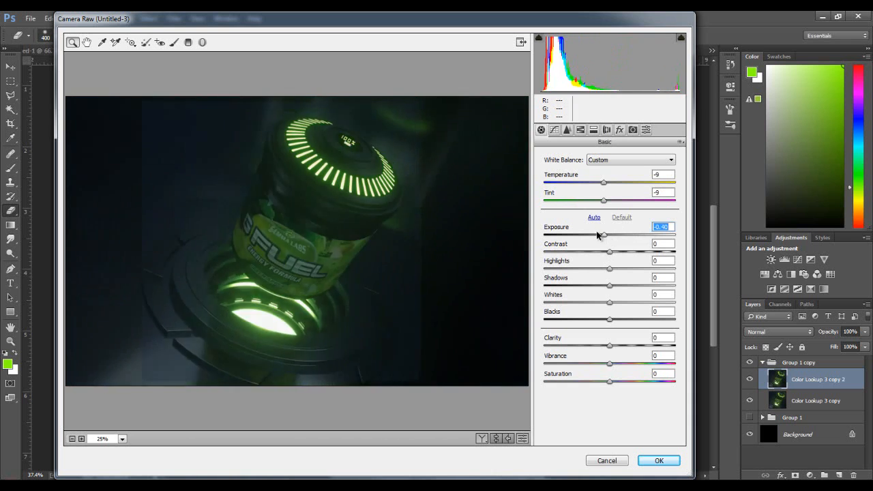
{"action": "left_click_drag", "start_coordinate": [603, 234], "coordinate": [553, 234]}
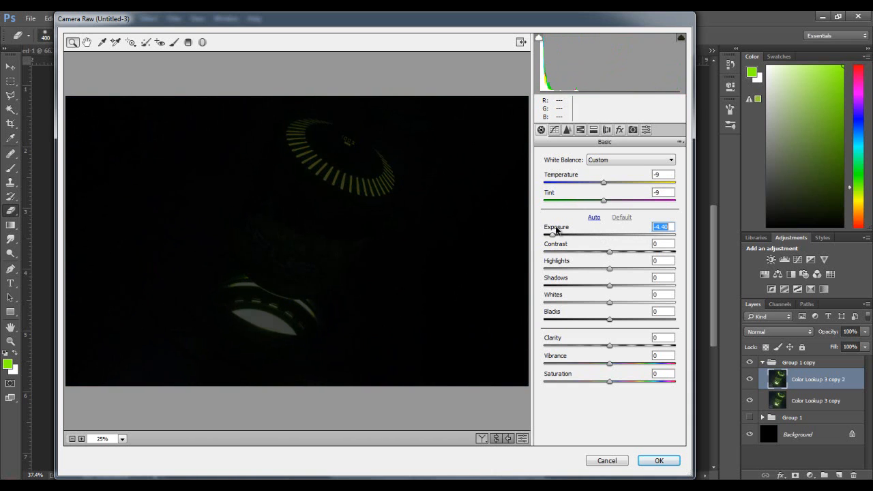
{"action": "left_click_drag", "start_coordinate": [554, 235], "coordinate": [610, 235]}
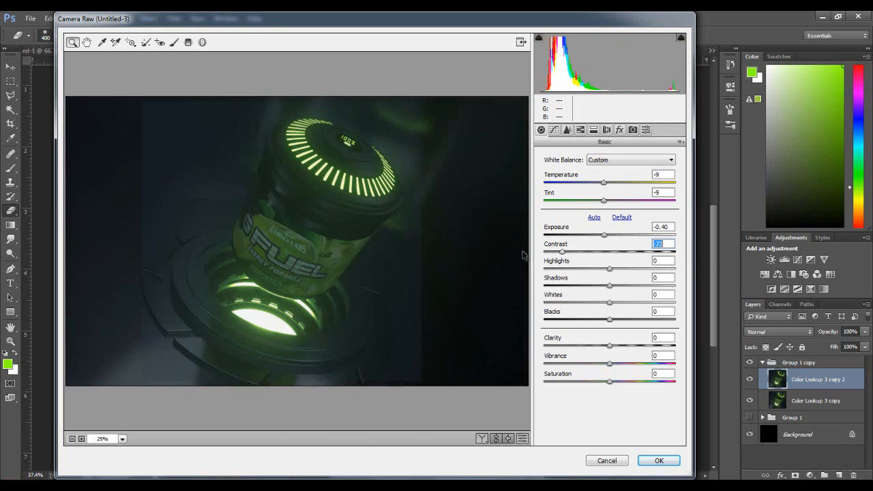
{"action": "left_click_drag", "start_coordinate": [562, 251], "coordinate": [661, 252]}
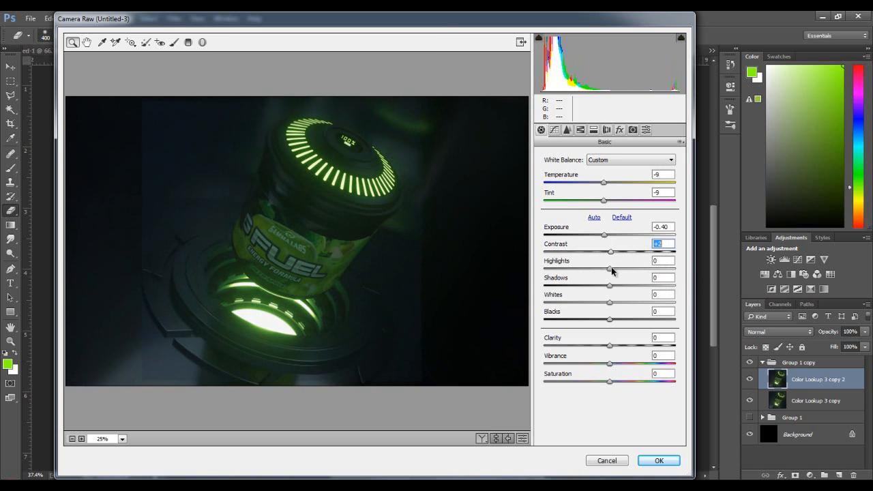
{"action": "left_click_drag", "start_coordinate": [610, 269], "coordinate": [675, 269]}
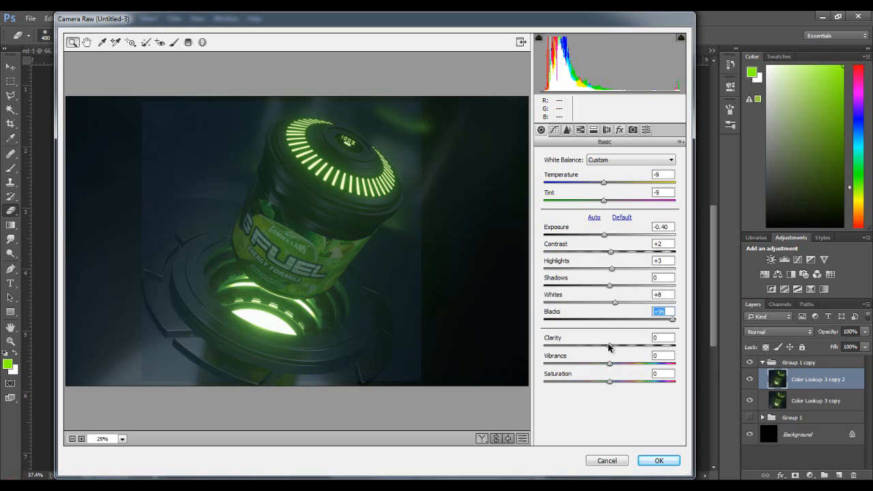
{"action": "mouse_move", "coordinate": [311, 223]}
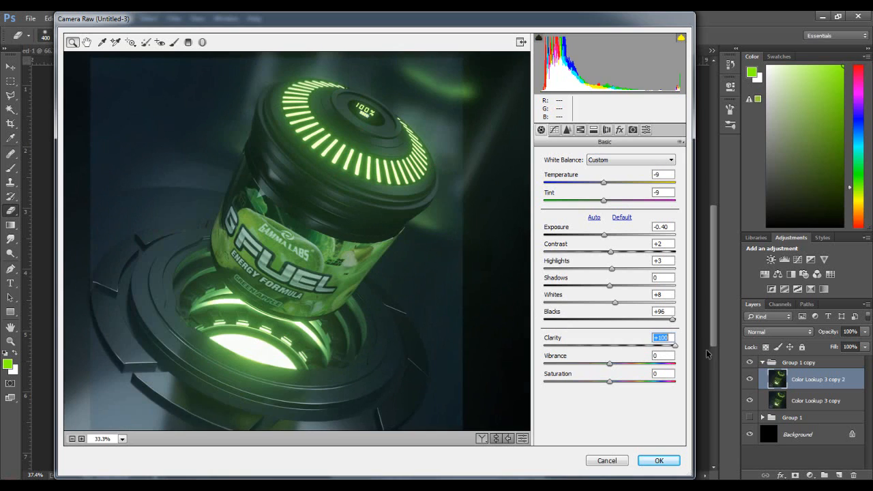
{"action": "mouse_move", "coordinate": [693, 353]}
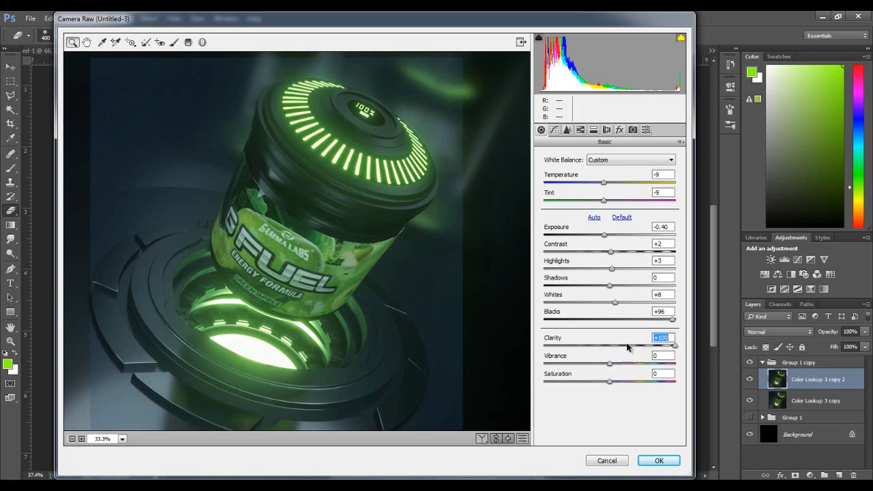
{"action": "mouse_move", "coordinate": [627, 348]}
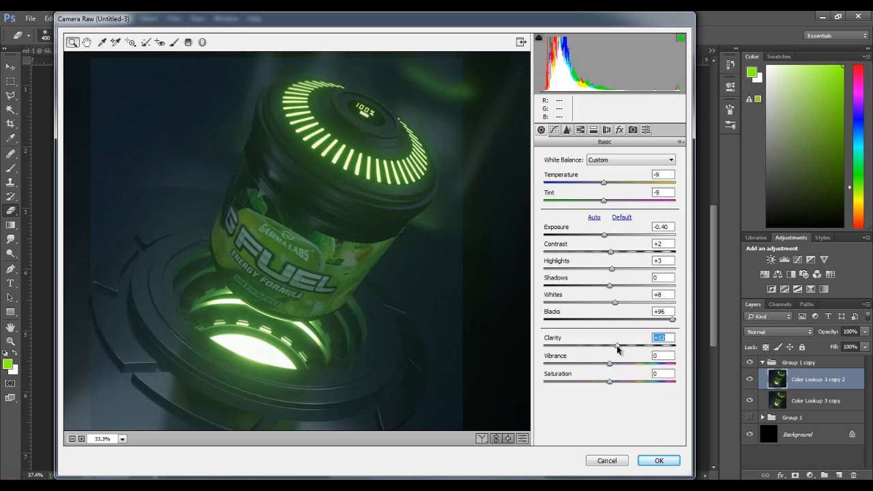
Step: Reset Clarity to 0 and lower Vibrance to +3
{"action": "left_click_drag", "start_coordinate": [617, 346], "coordinate": [609, 346]}
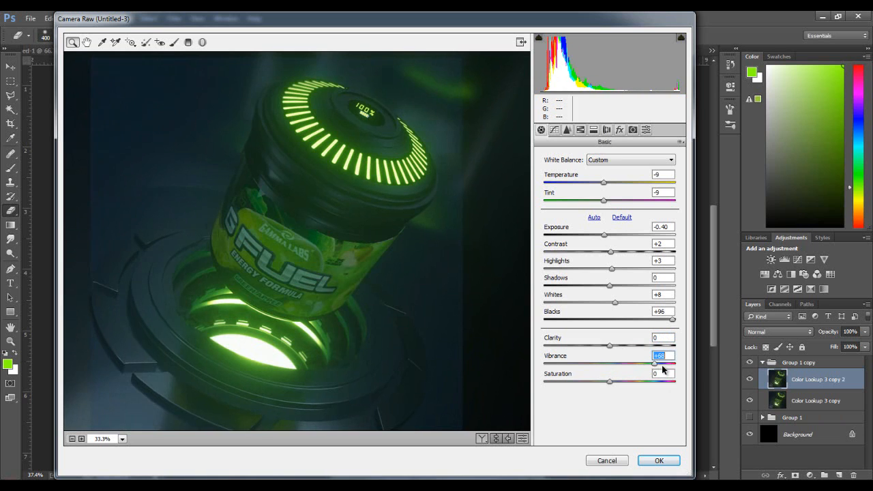
{"action": "left_click_drag", "start_coordinate": [654, 362], "coordinate": [675, 362]}
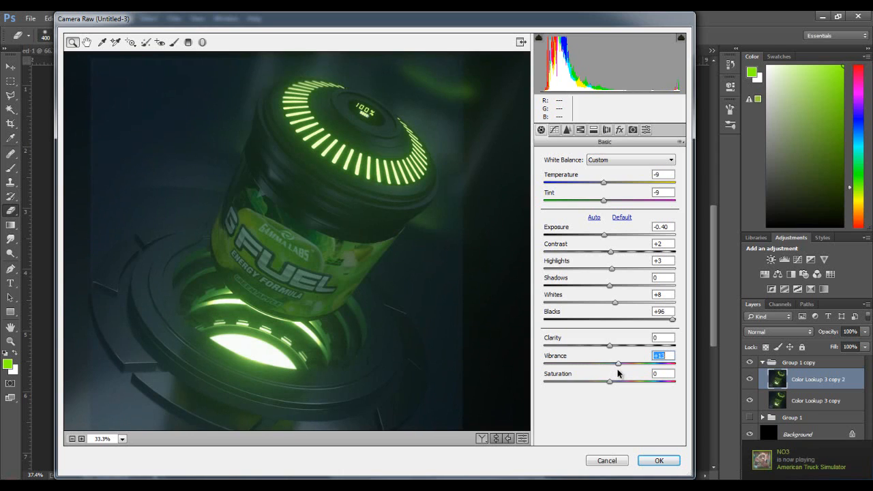
{"action": "left_click_drag", "start_coordinate": [617, 364], "coordinate": [608, 363]}
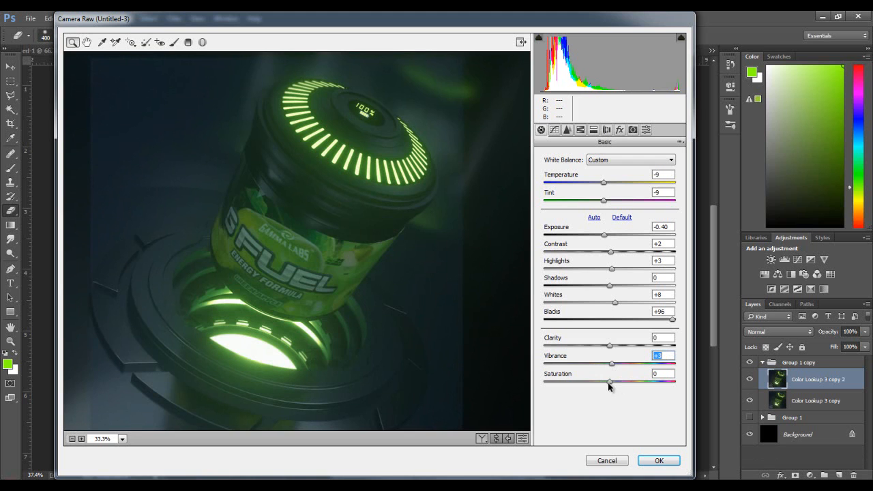
Step: Test Saturation extremes, return it to 0, and apply Camera Raw to the copy
{"action": "left_click_drag", "start_coordinate": [609, 381], "coordinate": [675, 380]}
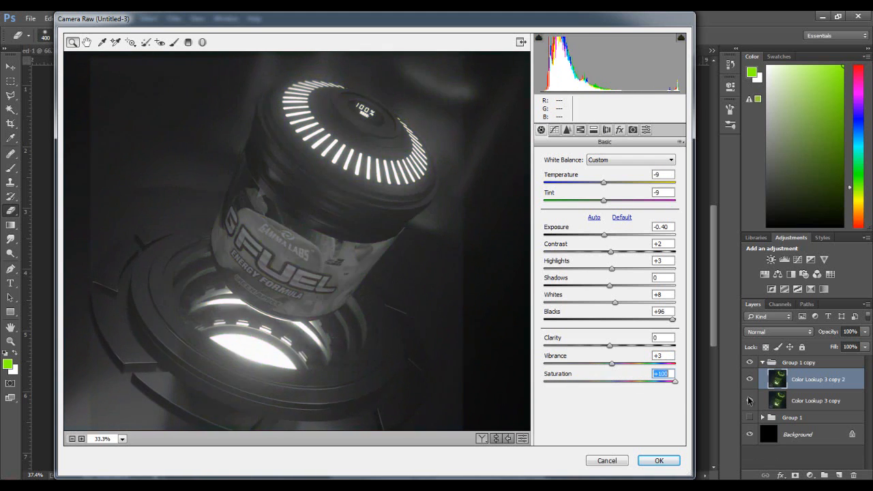
{"action": "left_click_drag", "start_coordinate": [675, 381], "coordinate": [580, 380]}
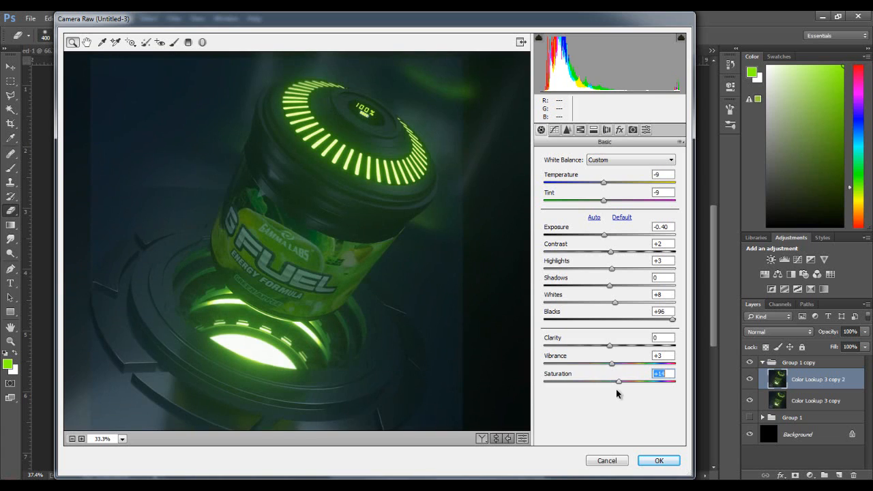
{"action": "left_click_drag", "start_coordinate": [617, 382], "coordinate": [610, 382]}
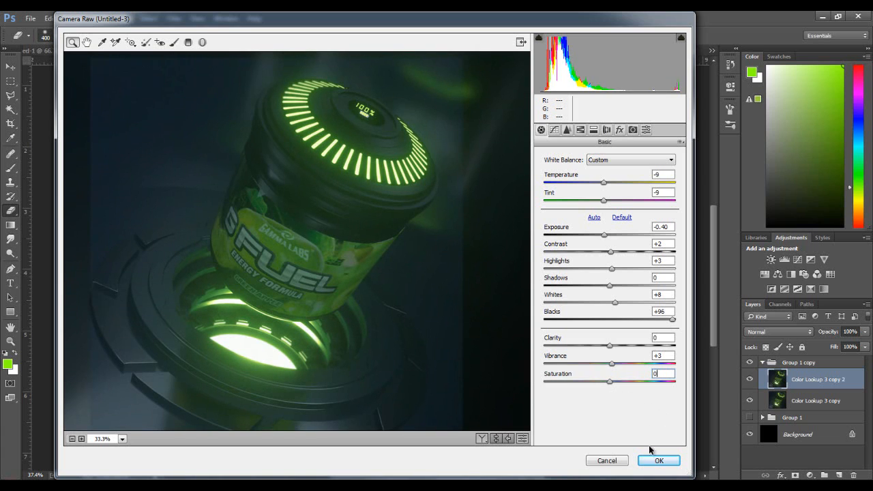
{"action": "left_click", "coordinate": [658, 460]}
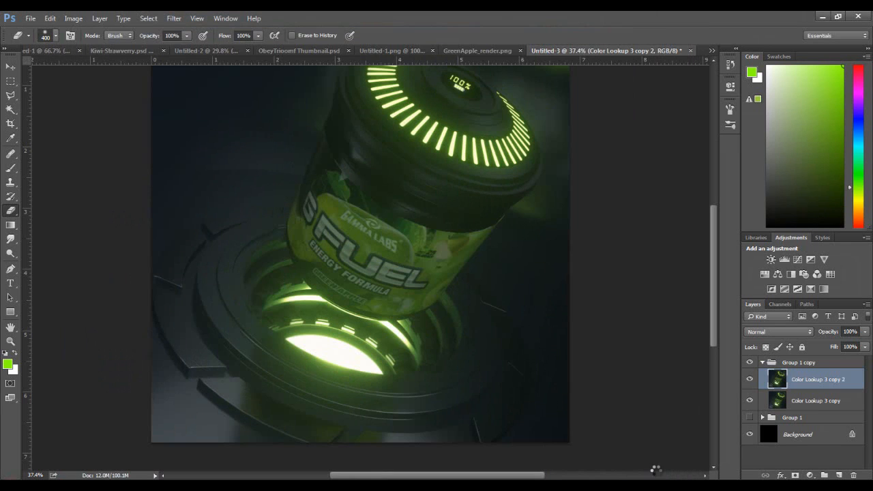